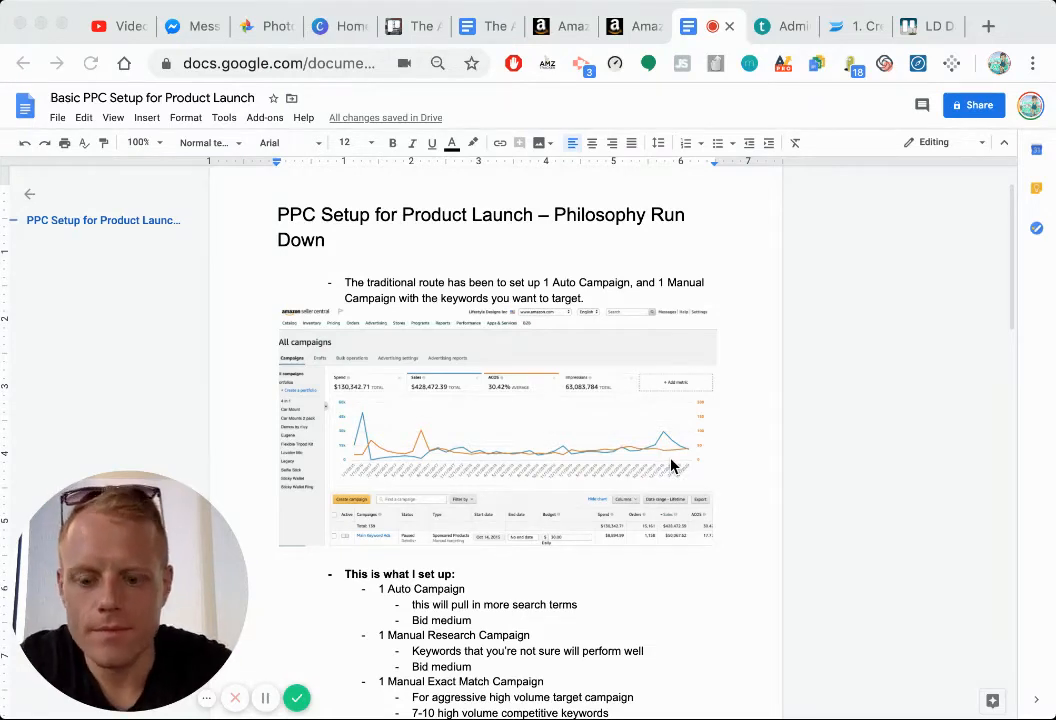
pyautogui.moveTo(742, 449)
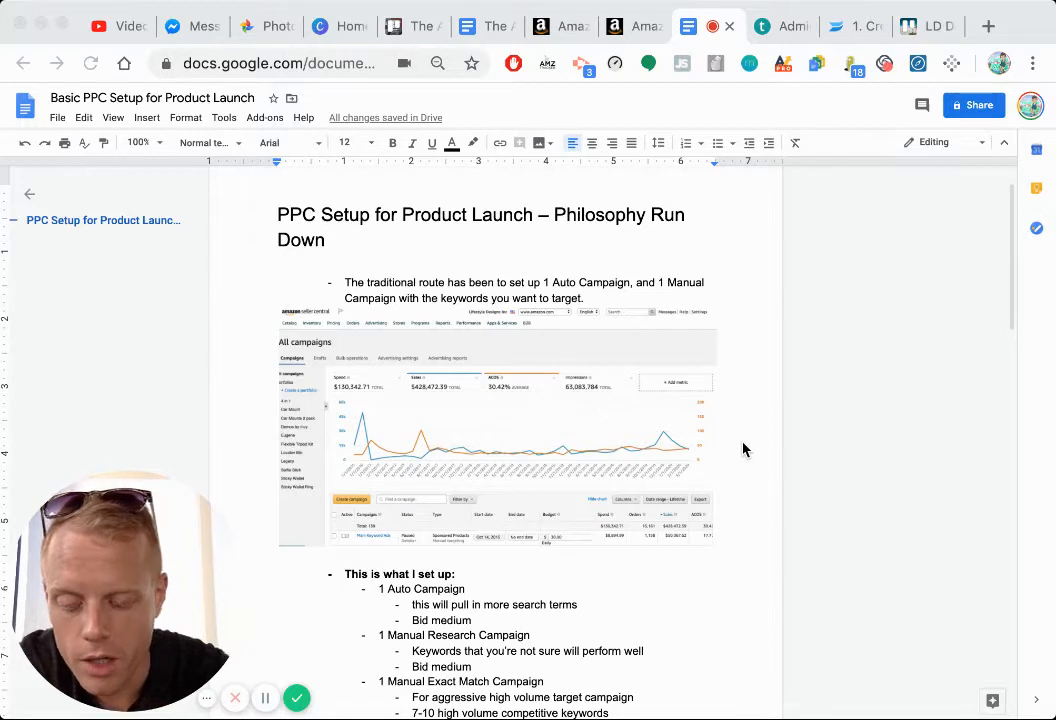
pyautogui.moveTo(745, 418)
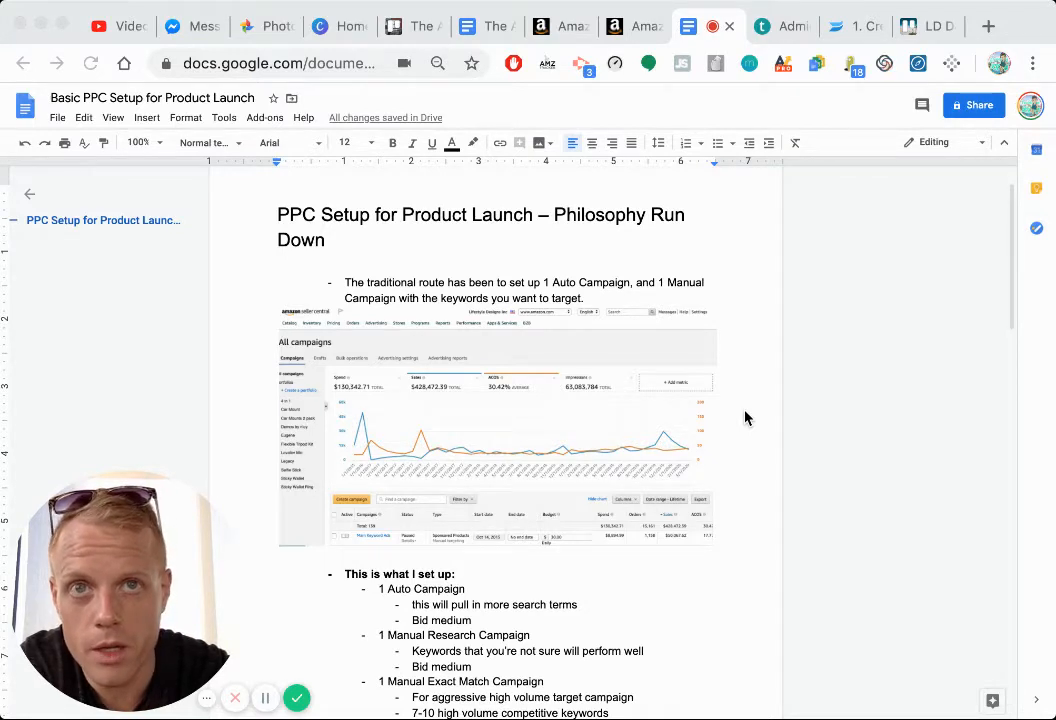
pyautogui.moveTo(743, 398)
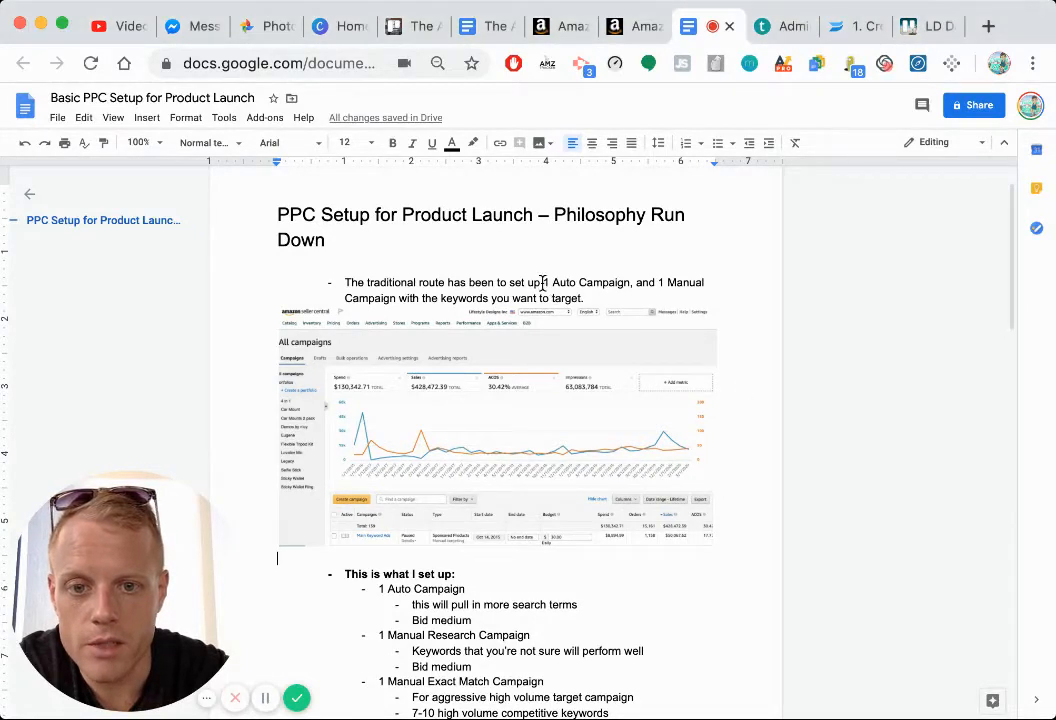
# Highlight the One Auto and Manual Campaign phrase, scroll to the three-campaign list, and clear the highlight
pyautogui.moveTo(545, 282); pyautogui.dragTo(398, 298)
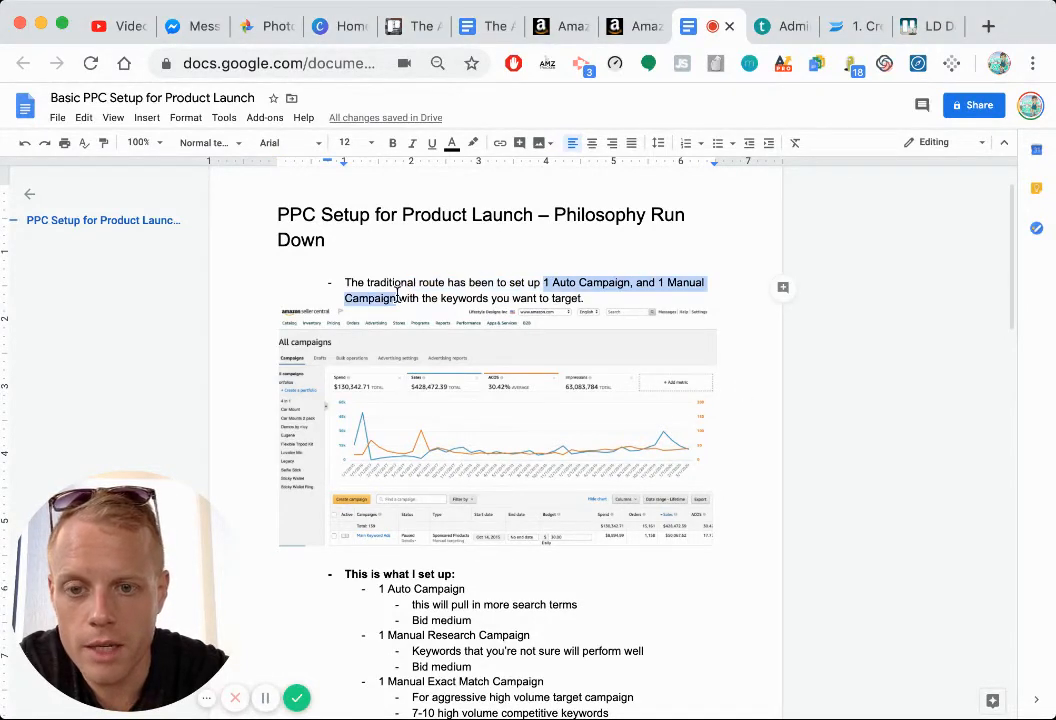
pyautogui.scroll(-3)
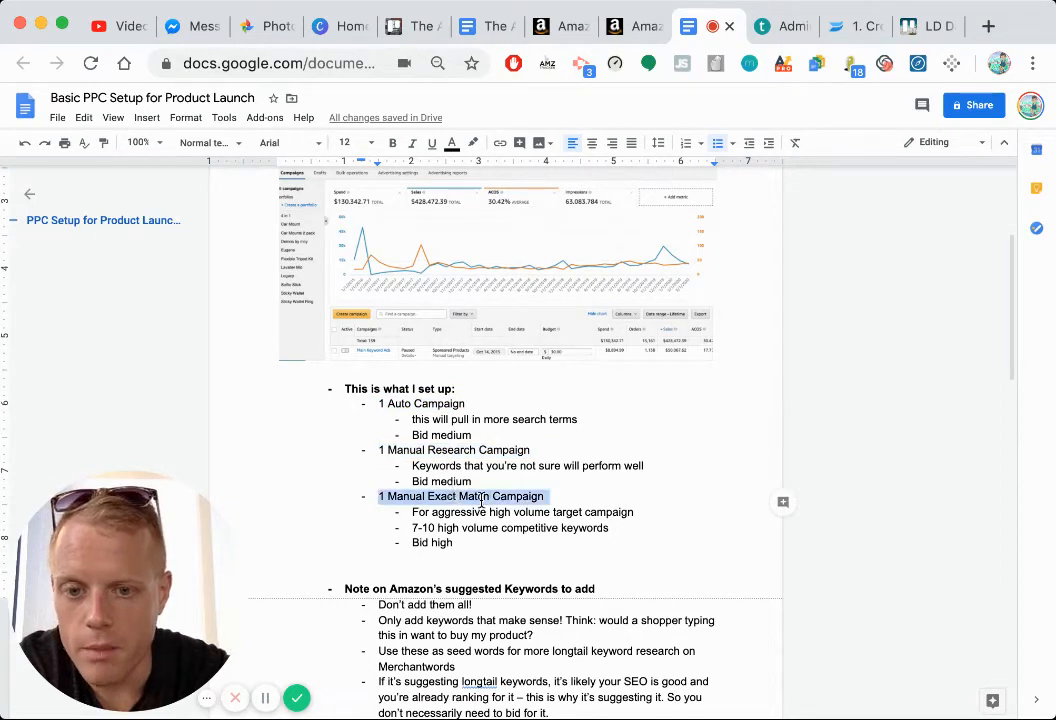
pyautogui.click(508, 508)
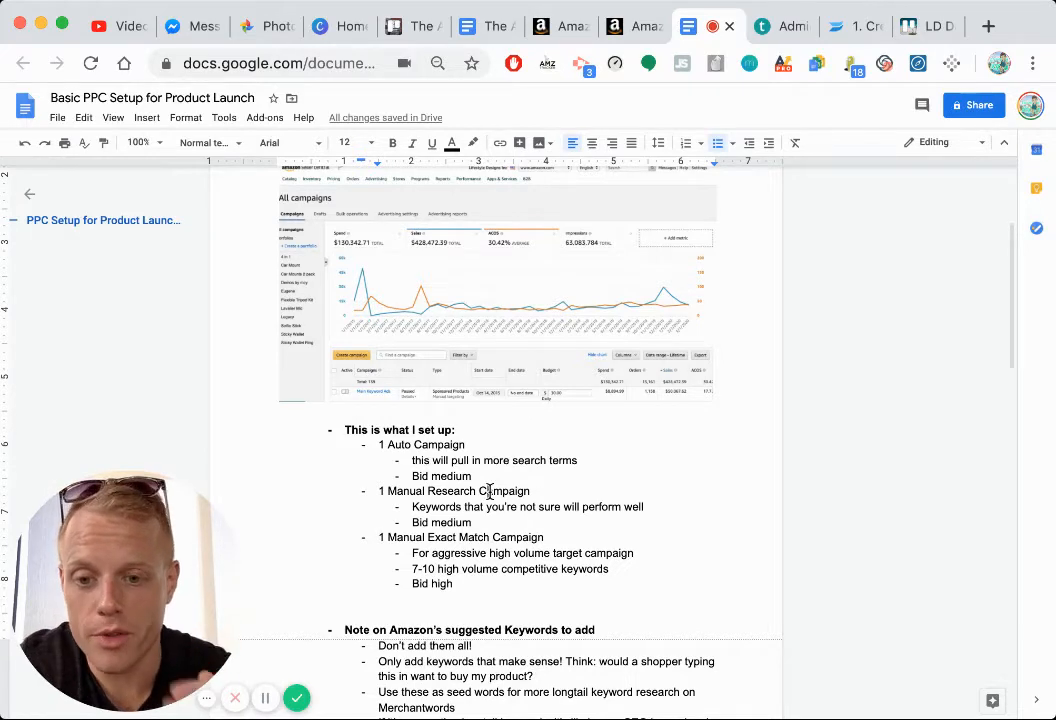
pyautogui.scroll(-3)
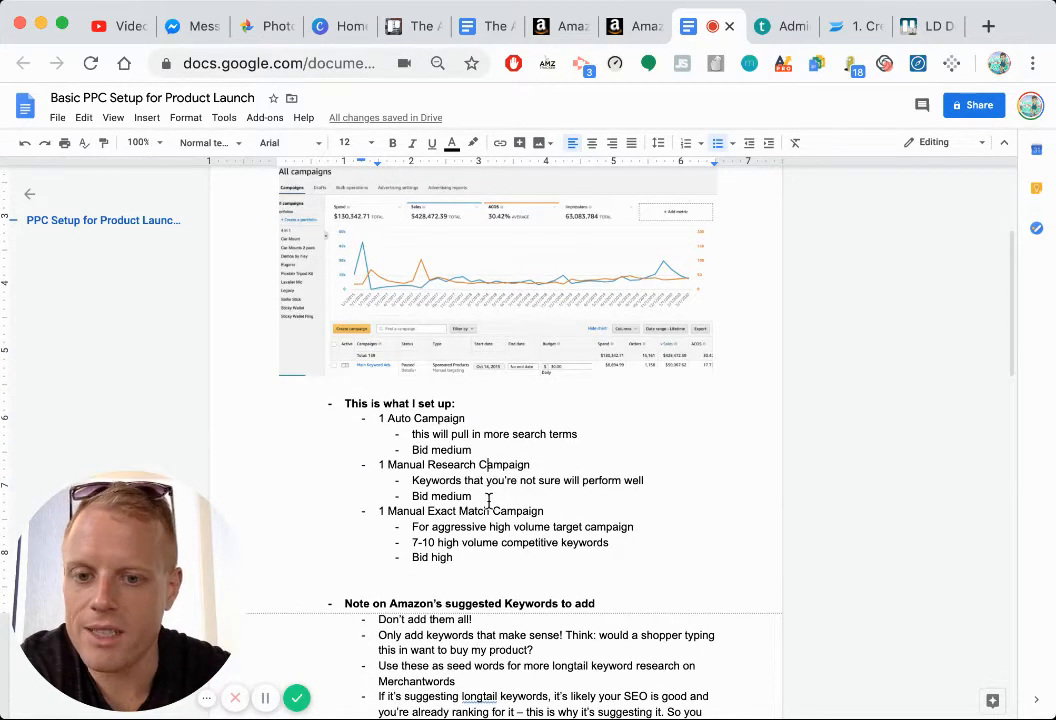
pyautogui.doubleClick(518, 511)
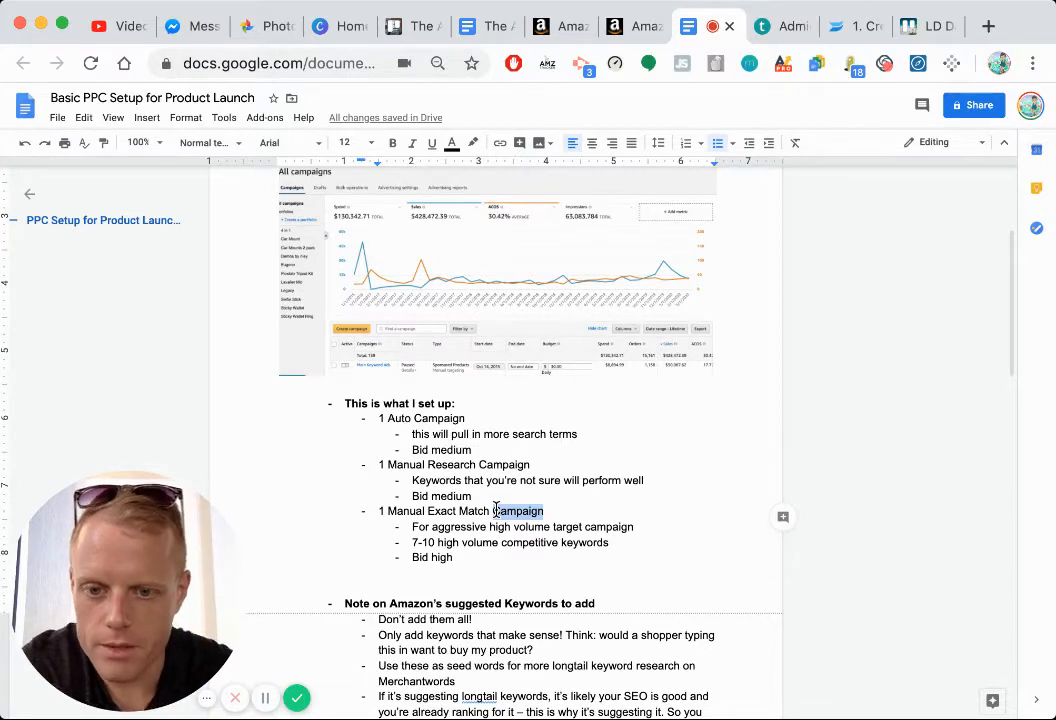
pyautogui.scroll(-3)
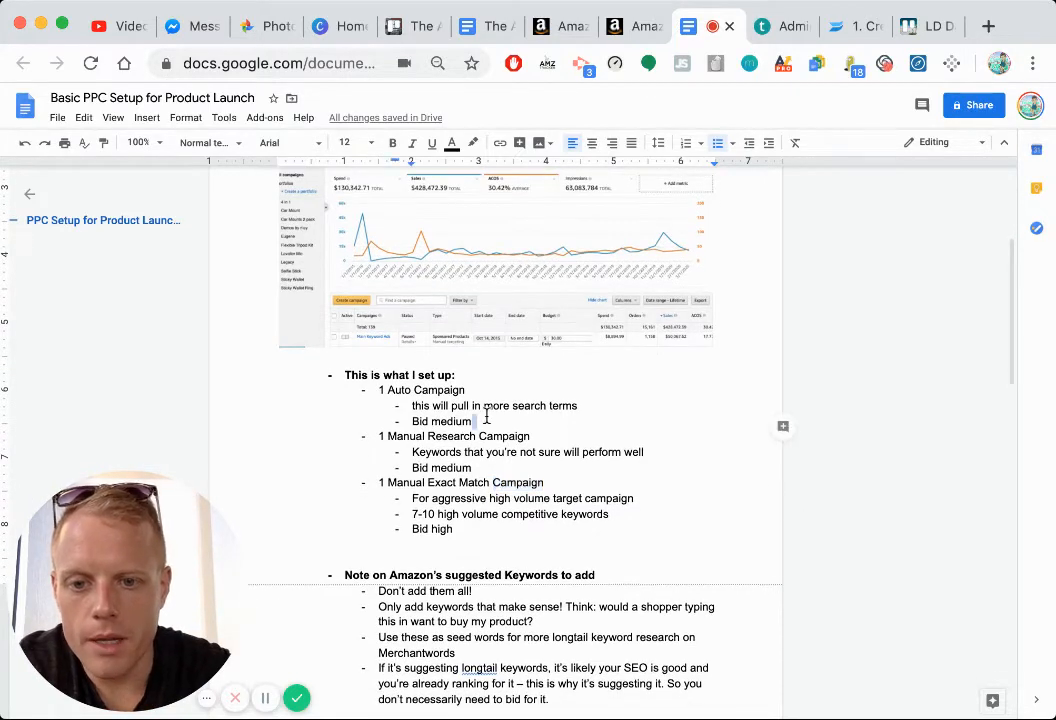
pyautogui.doubleClick(449, 421)
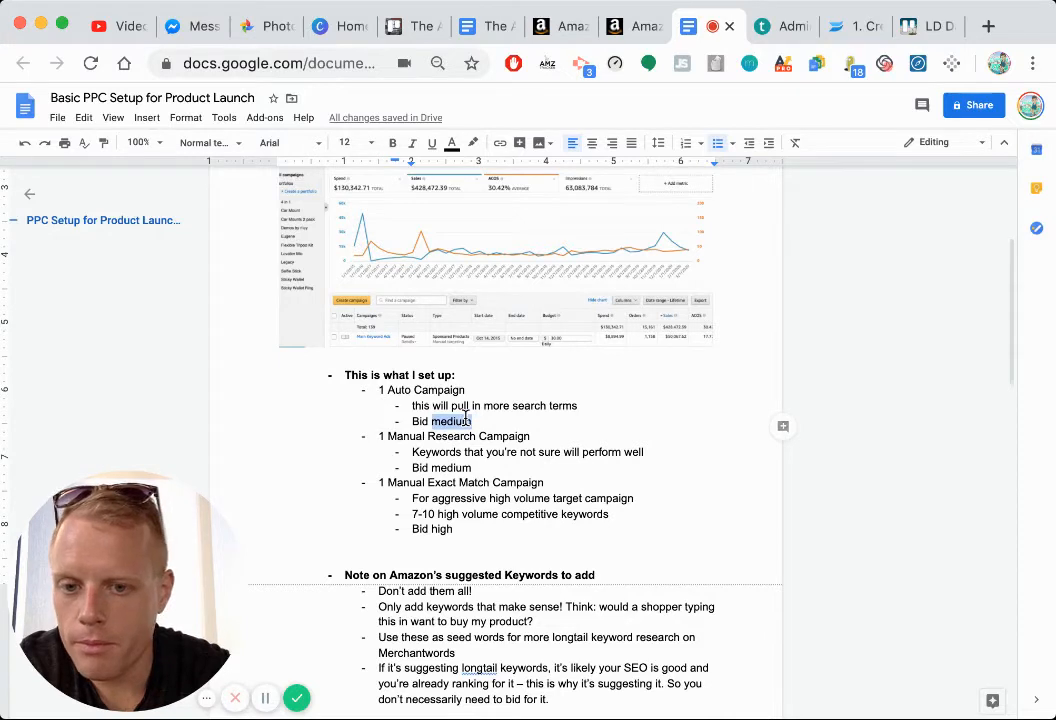
pyautogui.click(441, 468)
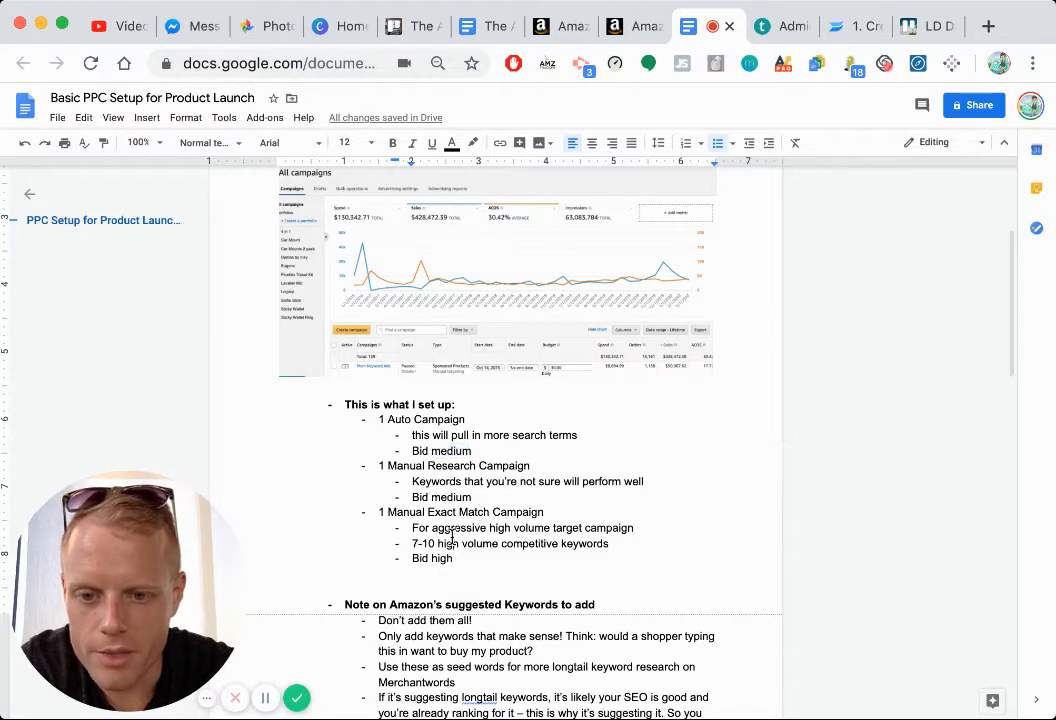
pyautogui.doubleClick(440, 543)
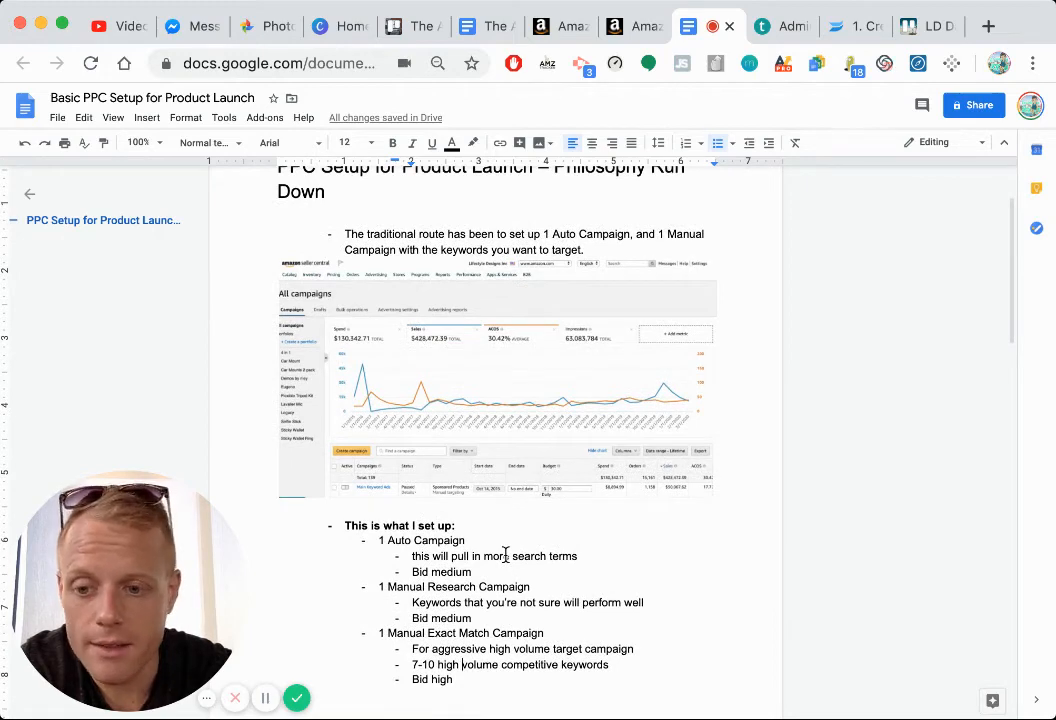
# Highlight the '1 Manual Research Campaign' line and scroll down to the suggested-keywords notes
pyautogui.scroll(-3)
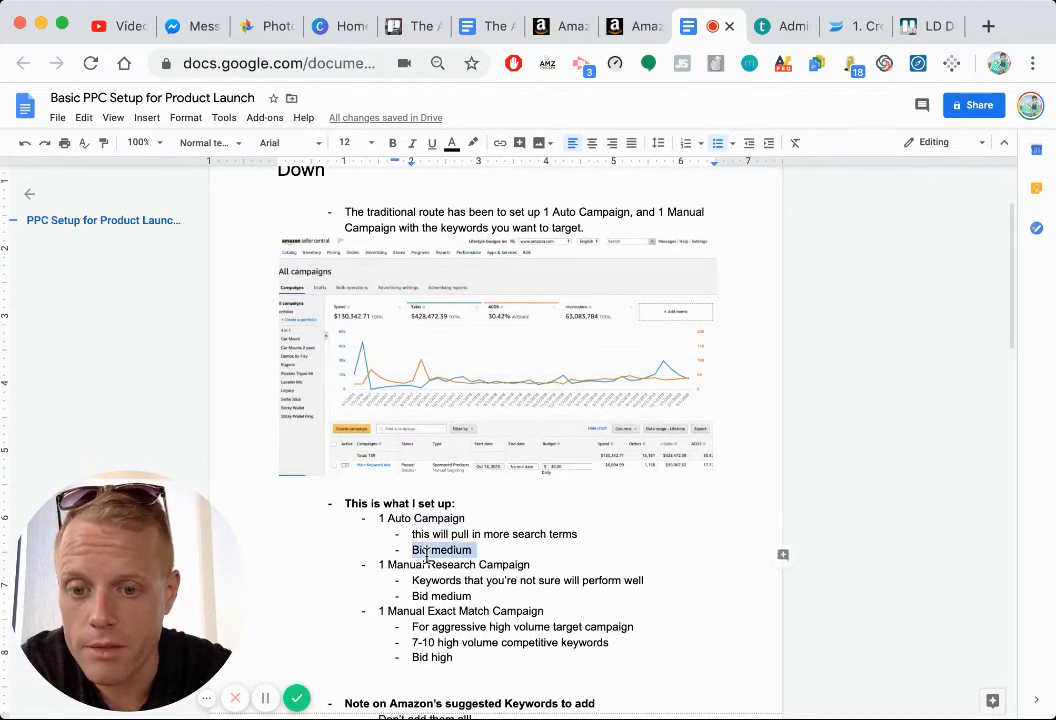
pyautogui.doubleClick(451, 565)
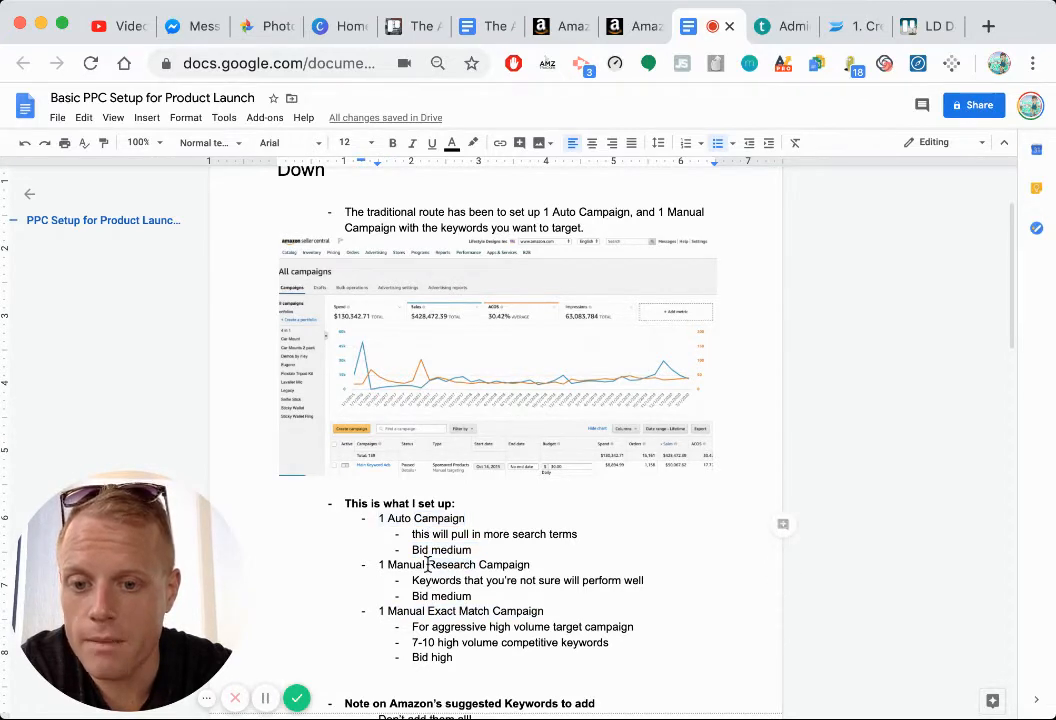
pyautogui.doubleClick(455, 565)
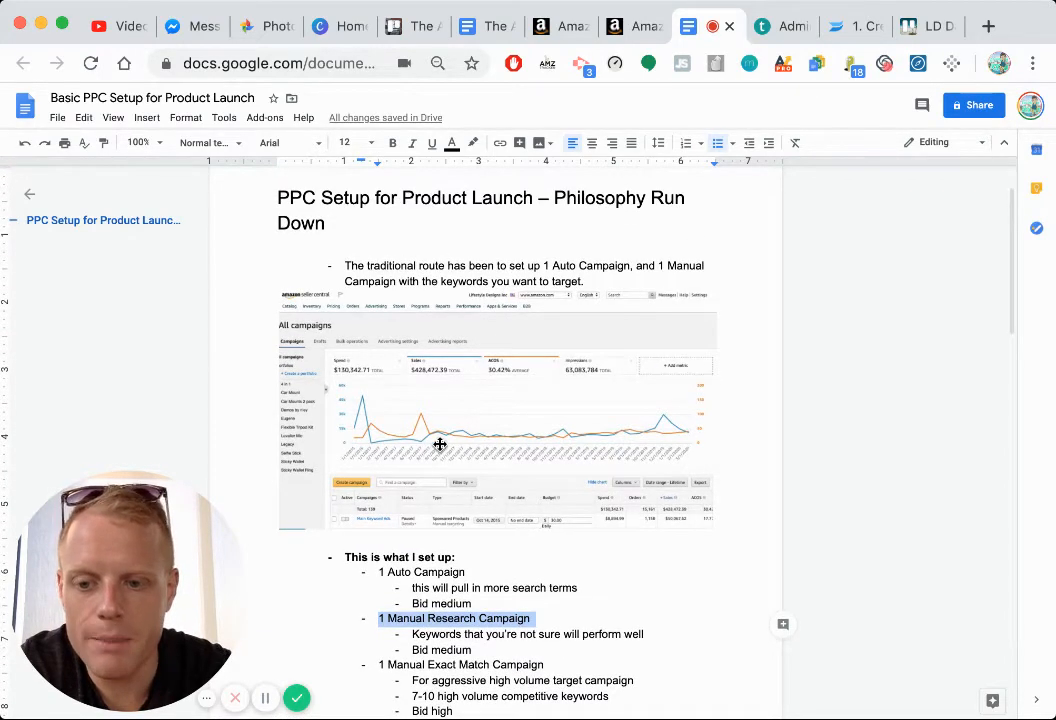
pyautogui.moveTo(615, 453)
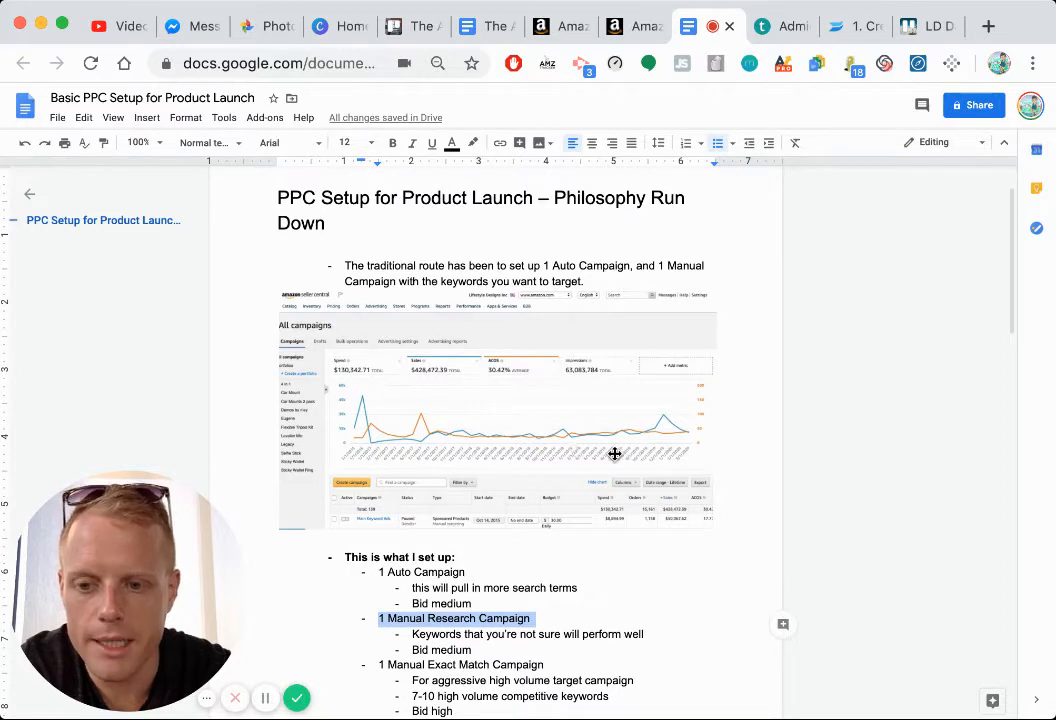
pyautogui.scroll(-3)
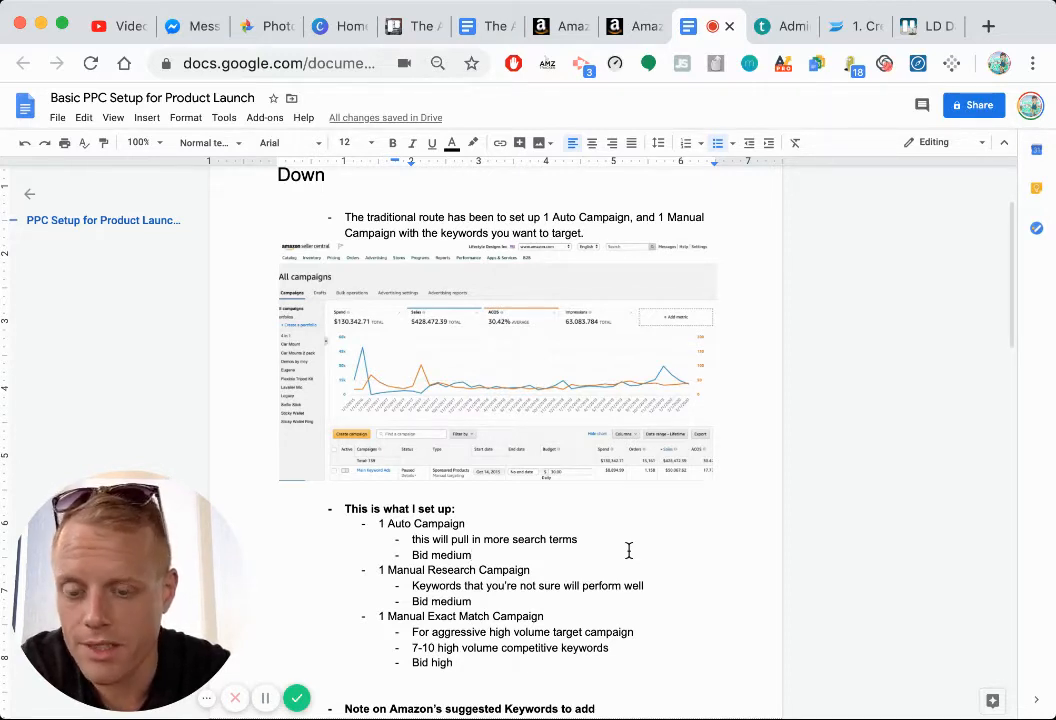
pyautogui.scroll(-3)
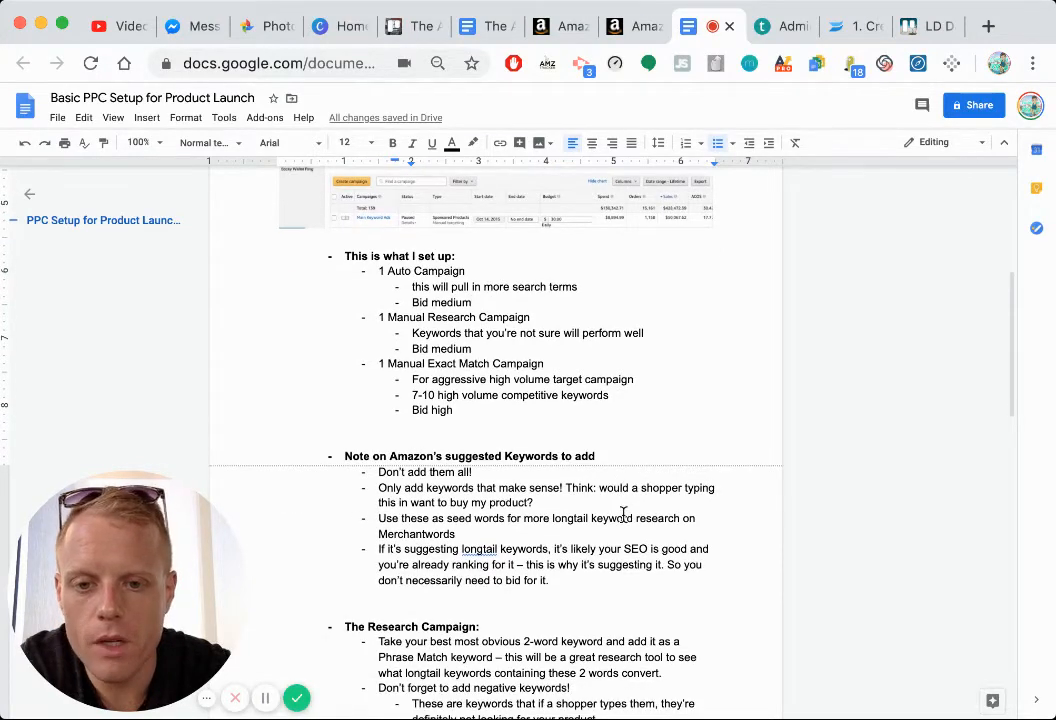
pyautogui.scroll(-3)
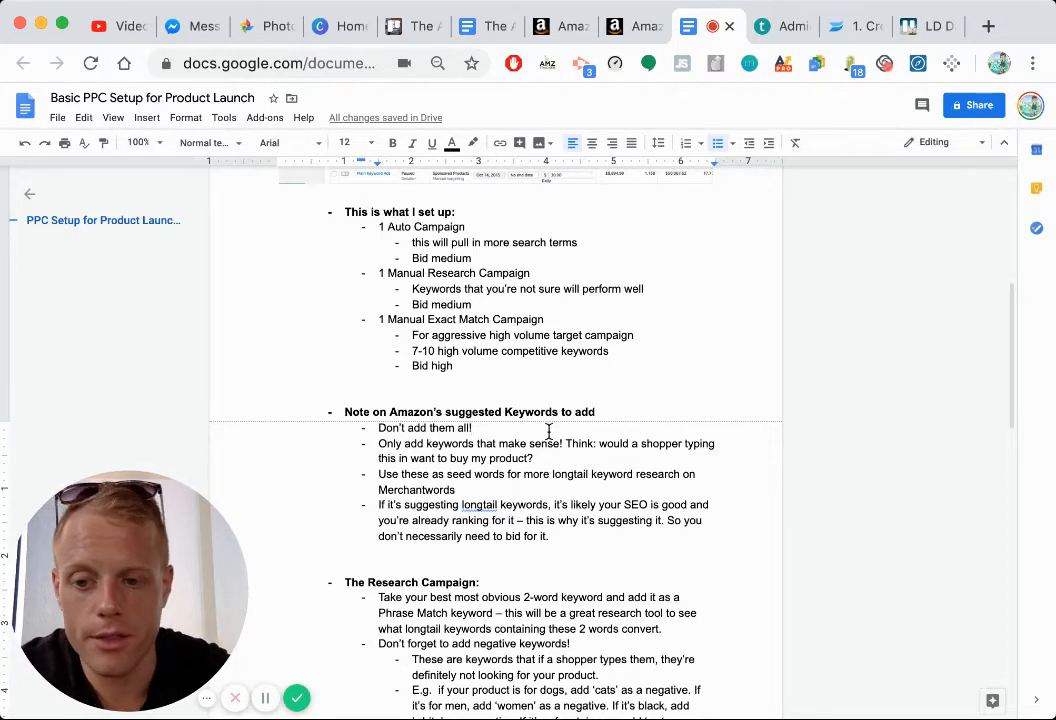
pyautogui.scroll(-3)
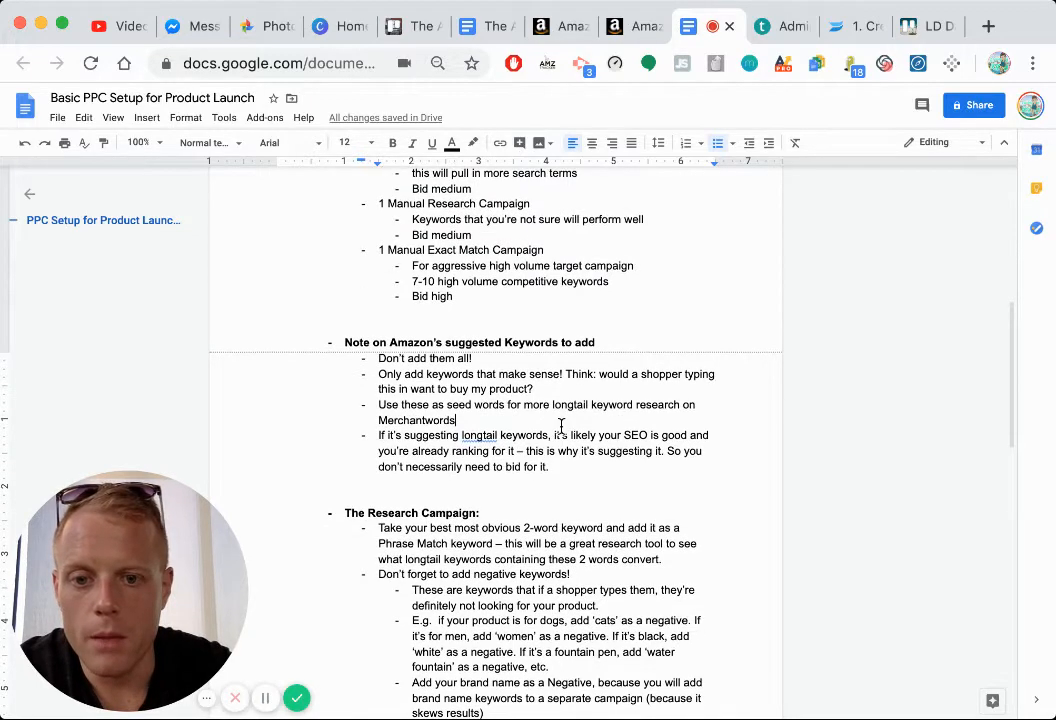
pyautogui.moveTo(379, 374); pyautogui.dragTo(533, 389)
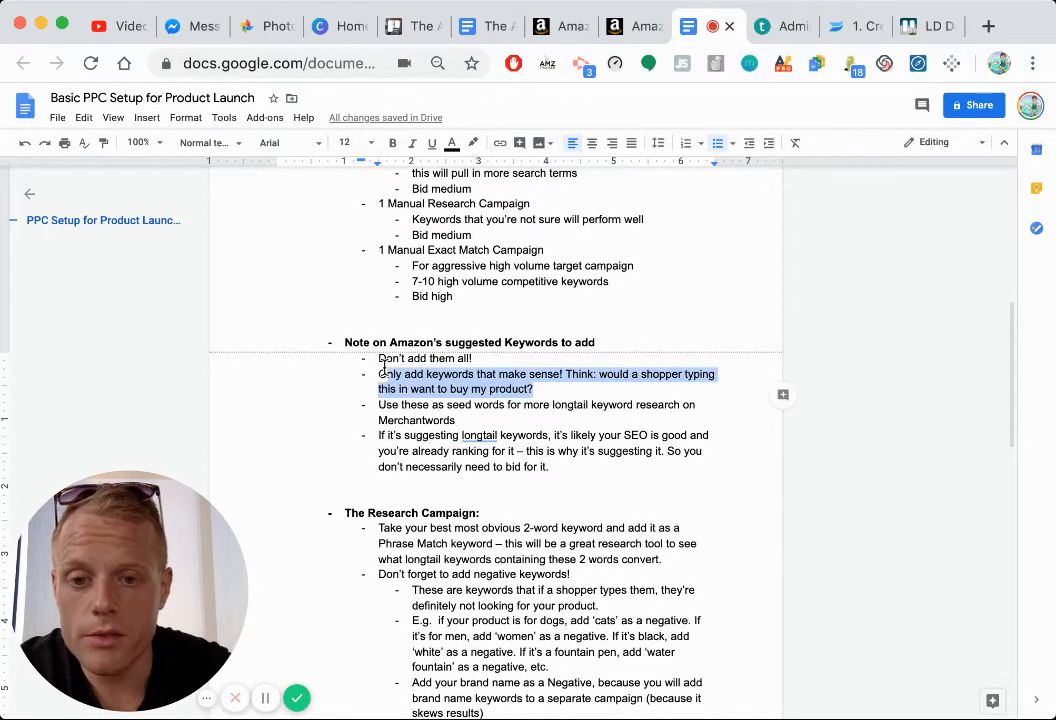
pyautogui.click(447, 381)
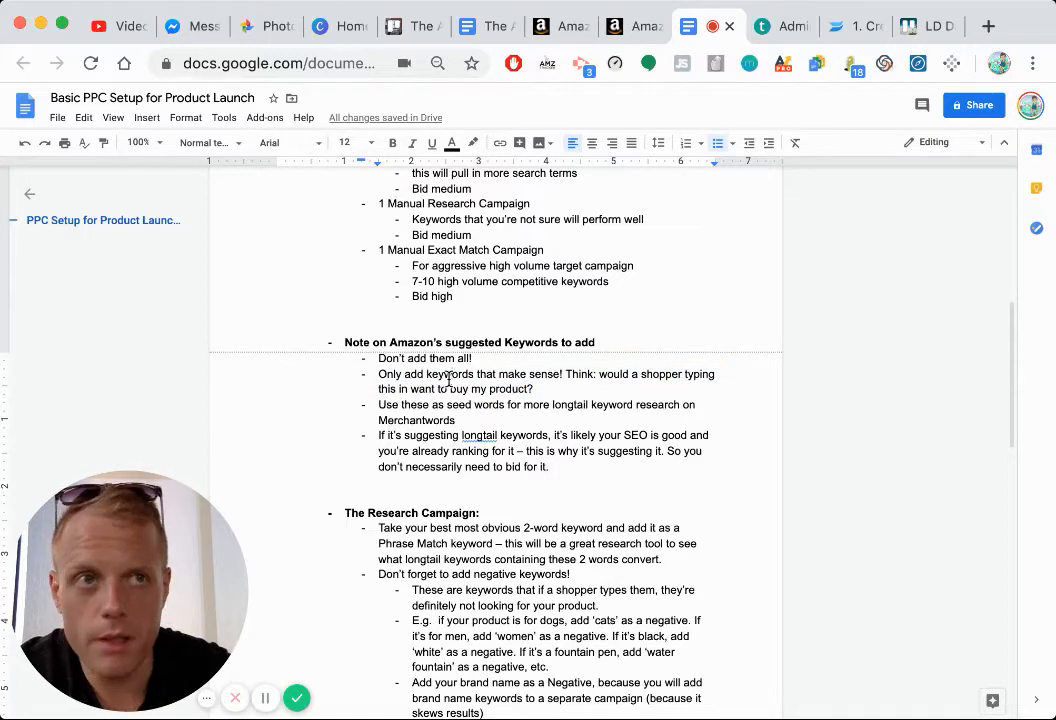
pyautogui.scroll(-3)
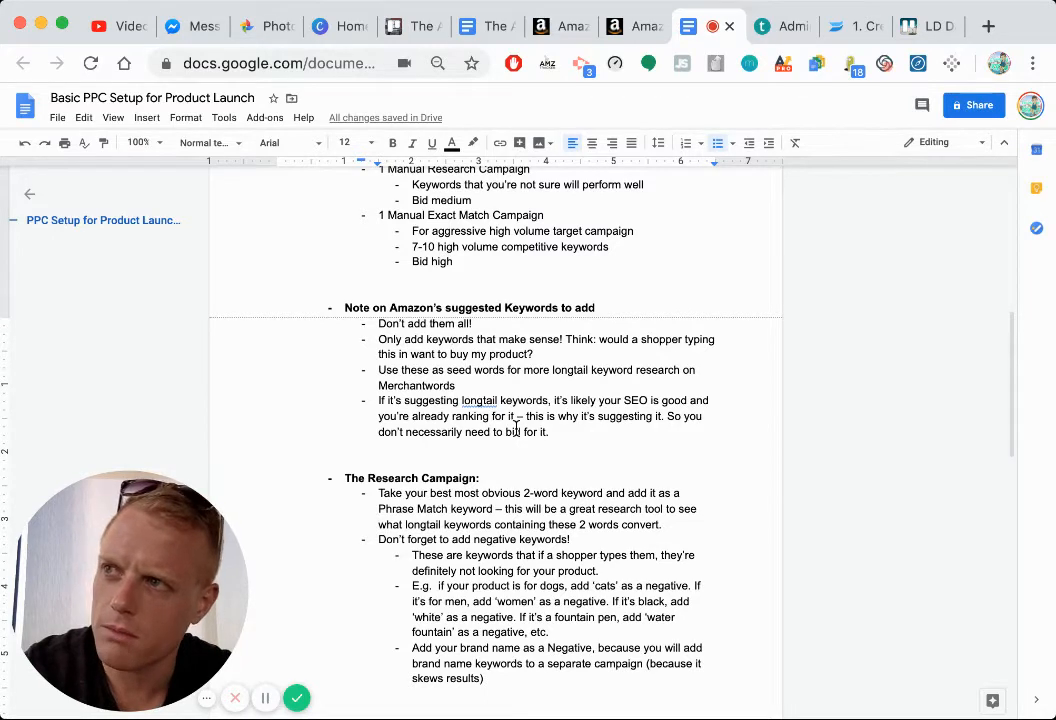
pyautogui.scroll(-3)
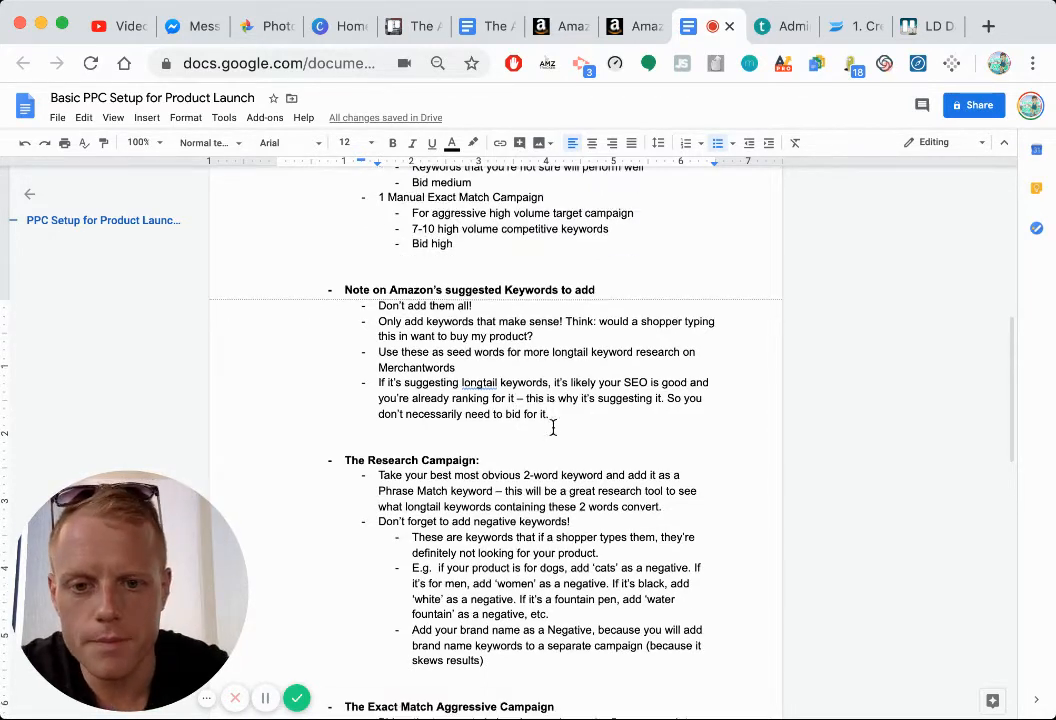
pyautogui.moveTo(459, 382); pyautogui.dragTo(492, 414)
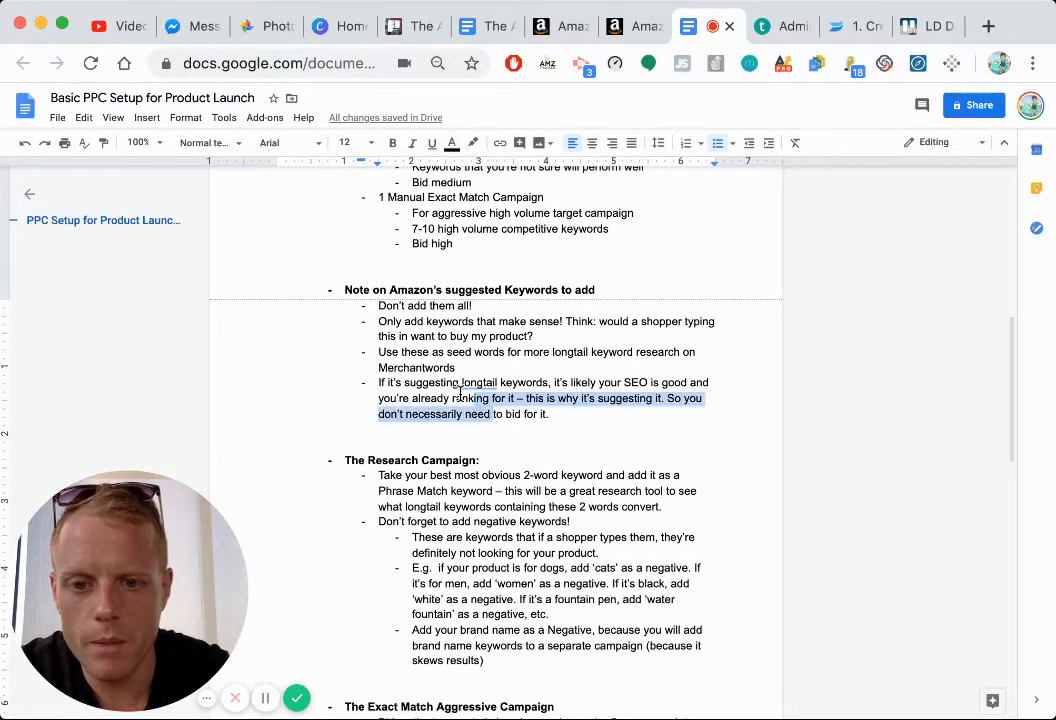
pyautogui.click(485, 398)
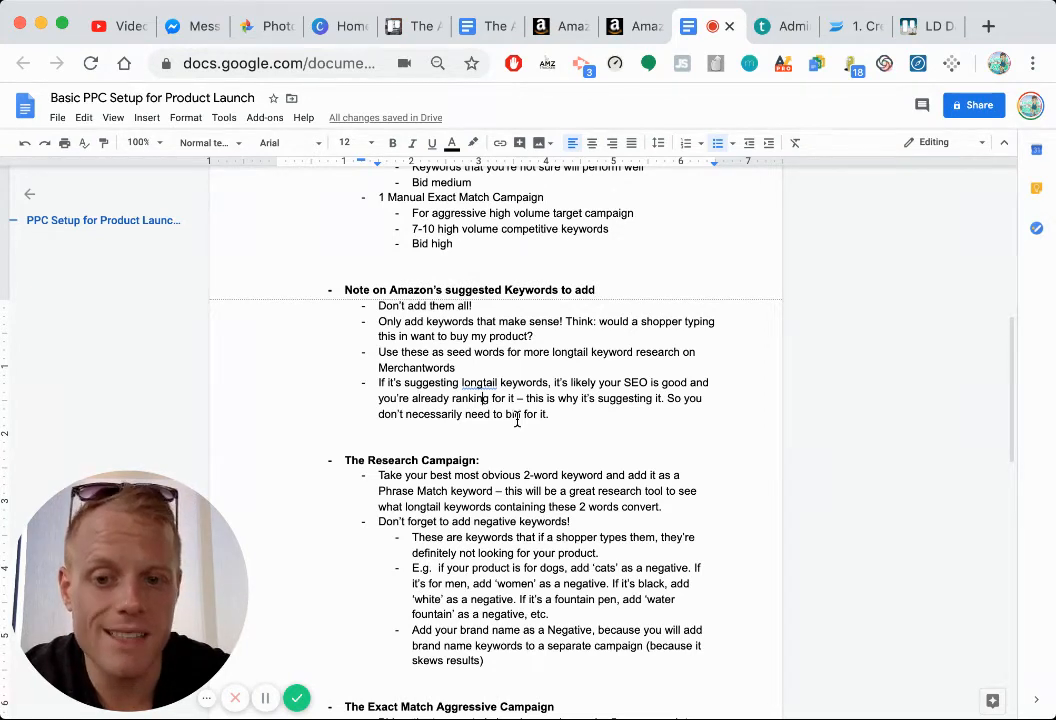
pyautogui.scroll(-3)
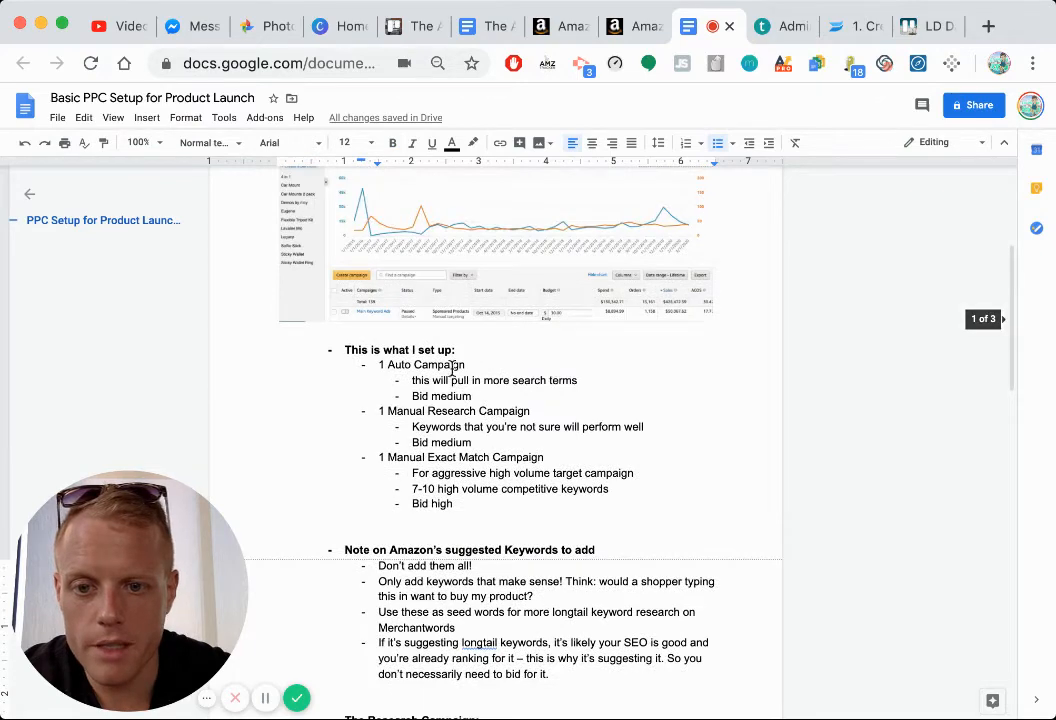
pyautogui.scroll(-3)
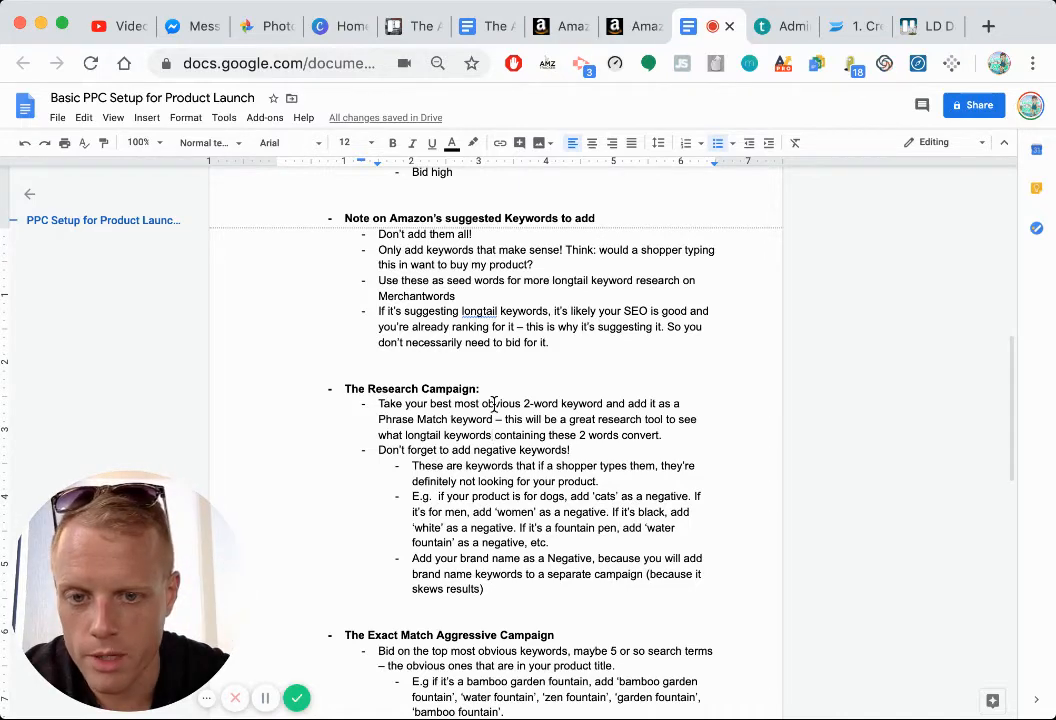
pyautogui.scroll(-3)
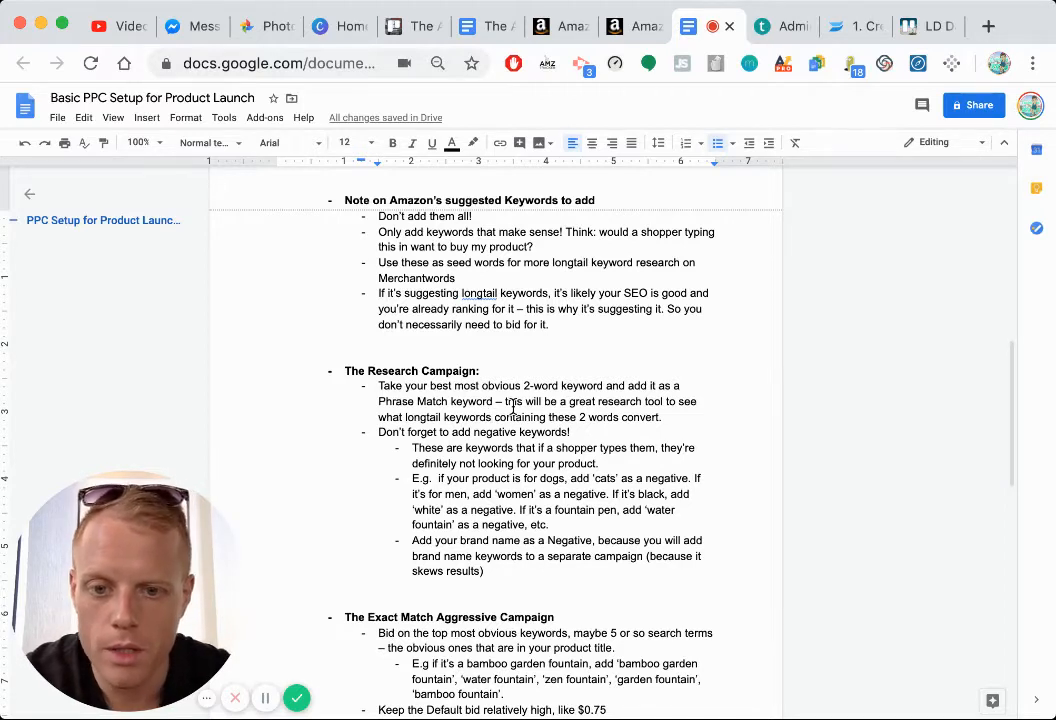
pyautogui.scroll(-3)
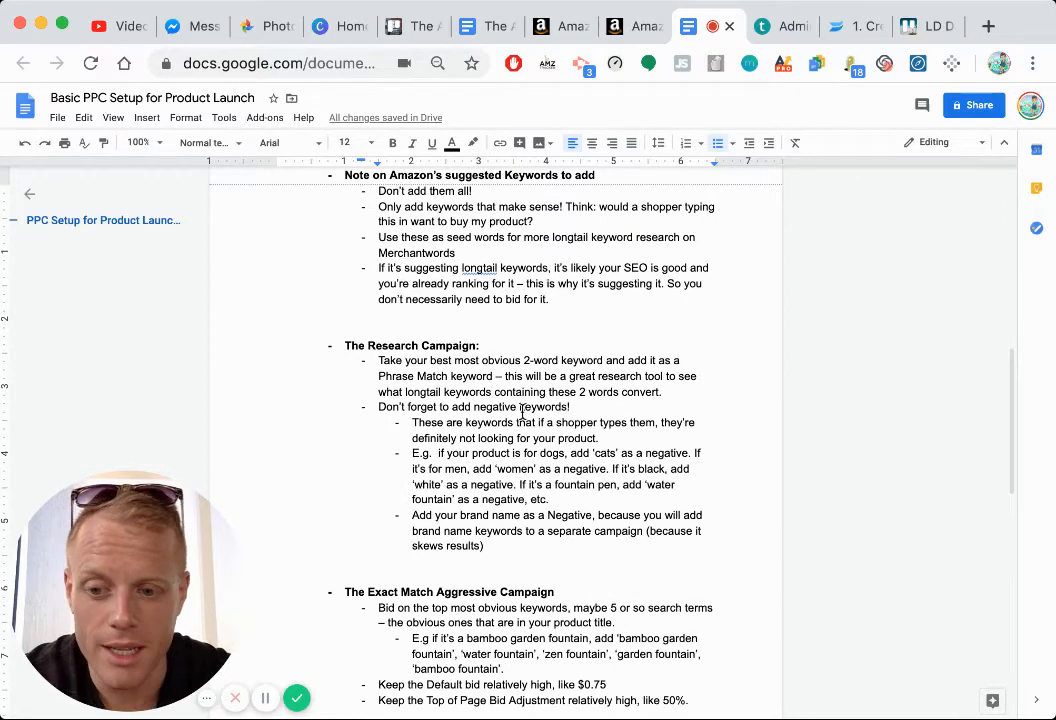
pyautogui.scroll(-3)
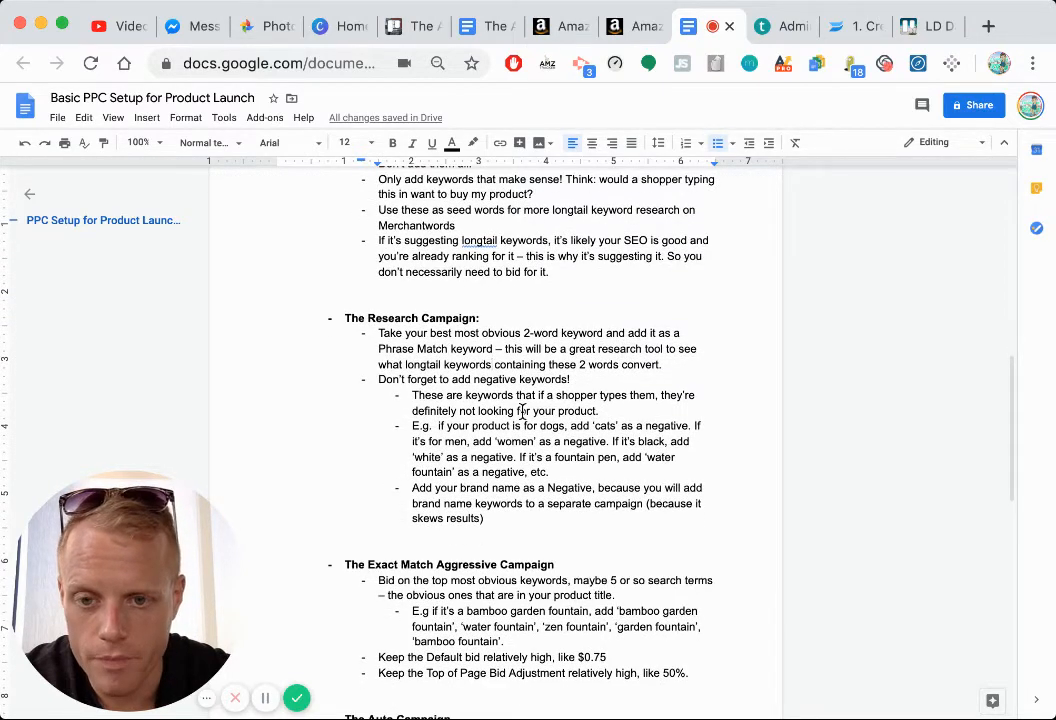
pyautogui.tripleClick(473, 379)
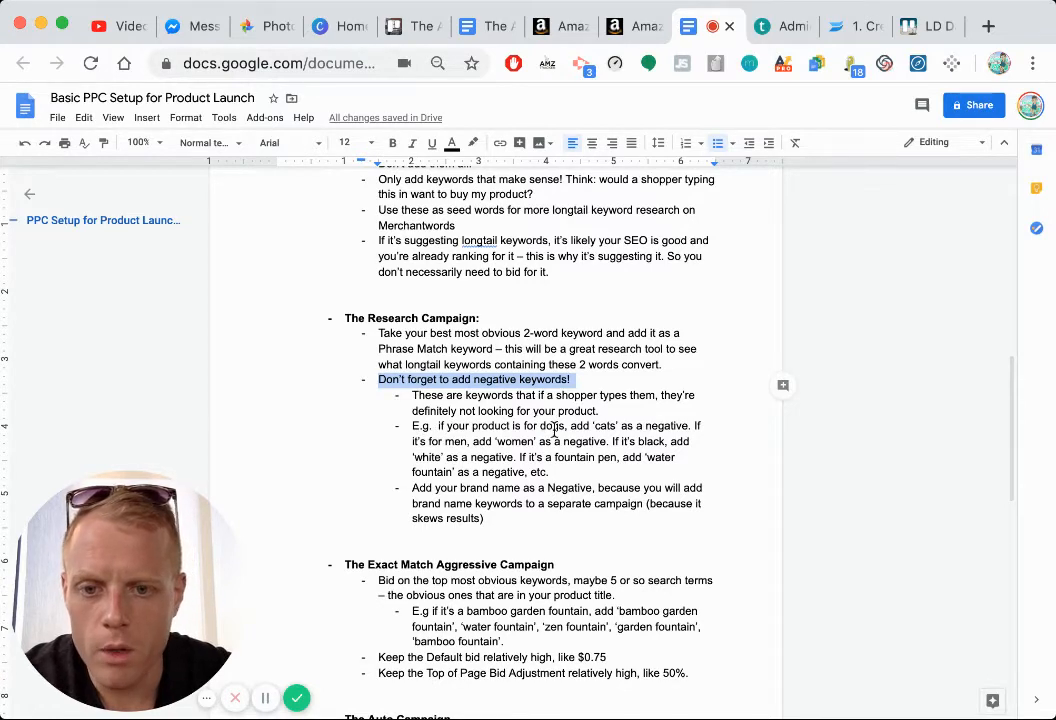
pyautogui.click(547, 425)
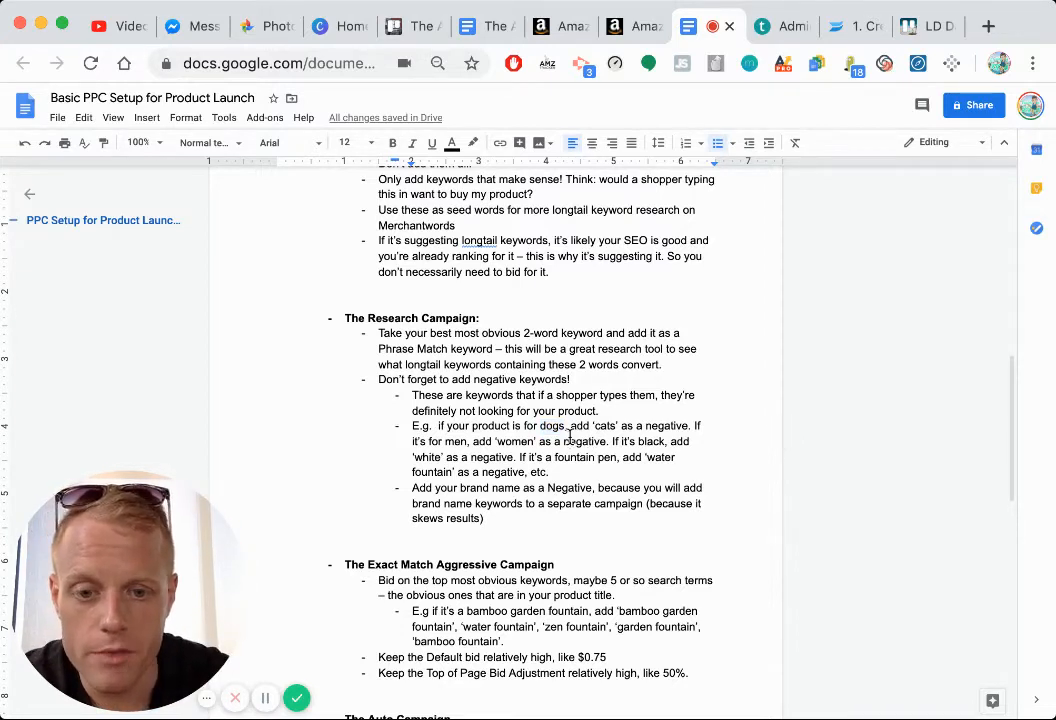
pyautogui.doubleClick(585, 441)
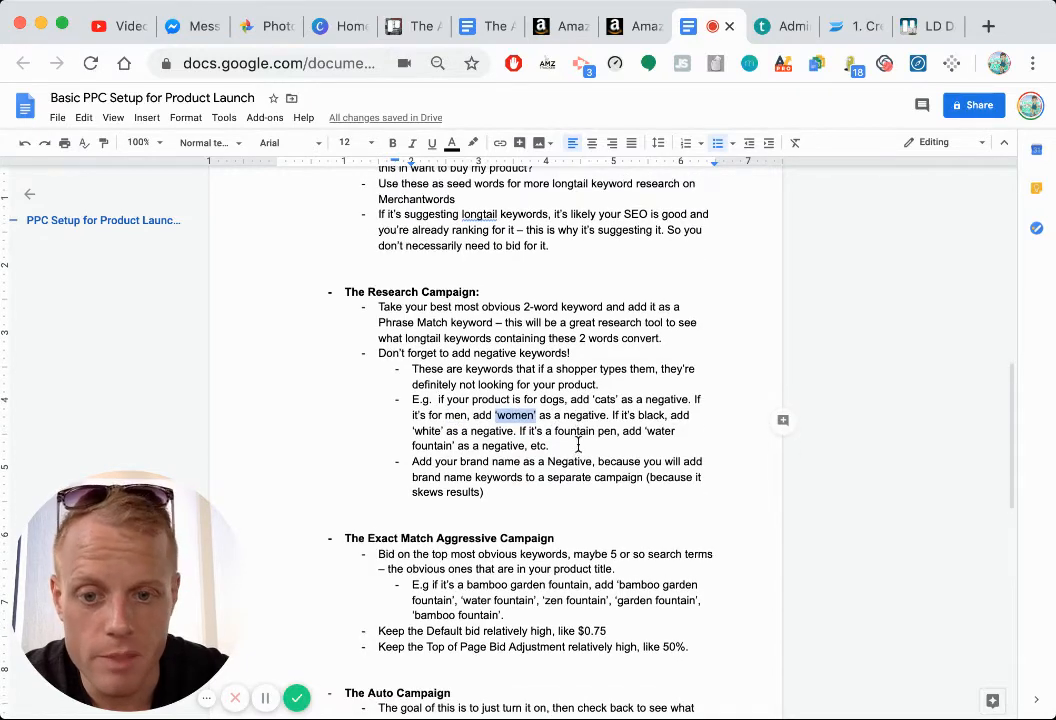
pyautogui.doubleClick(426, 430)
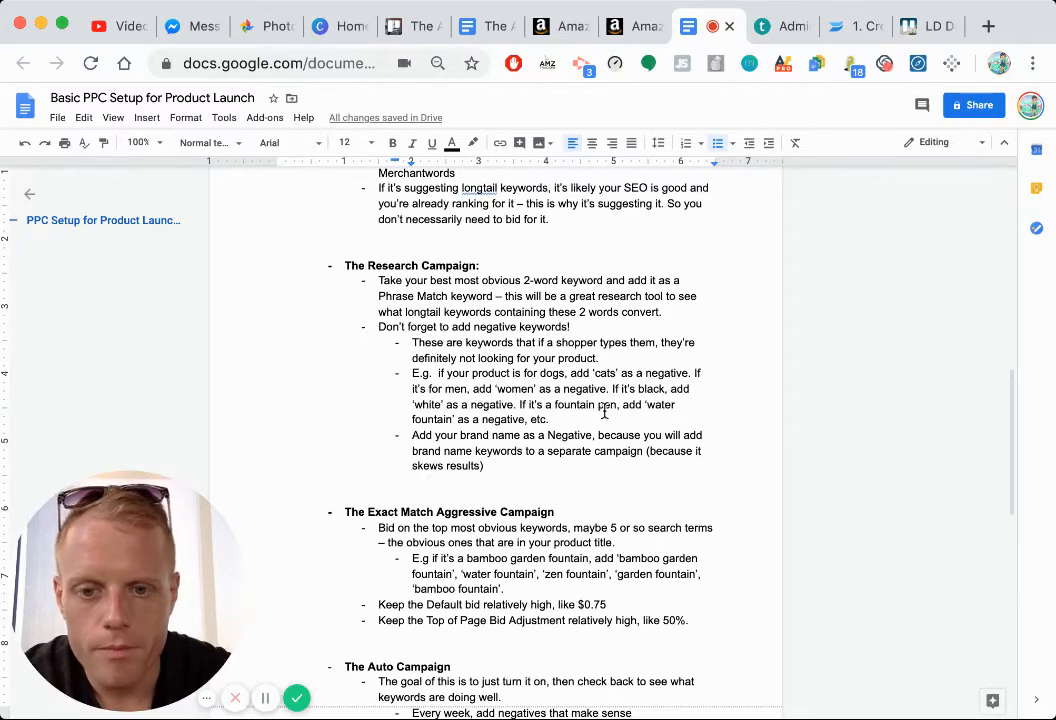
pyautogui.scroll(-3)
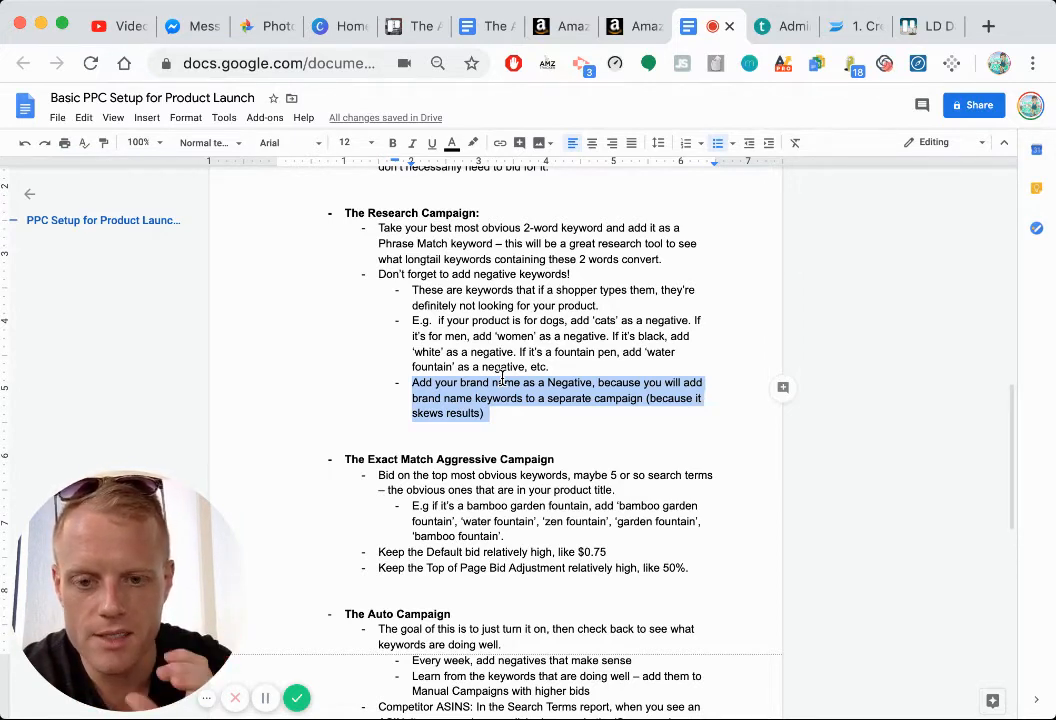
pyautogui.scroll(-3)
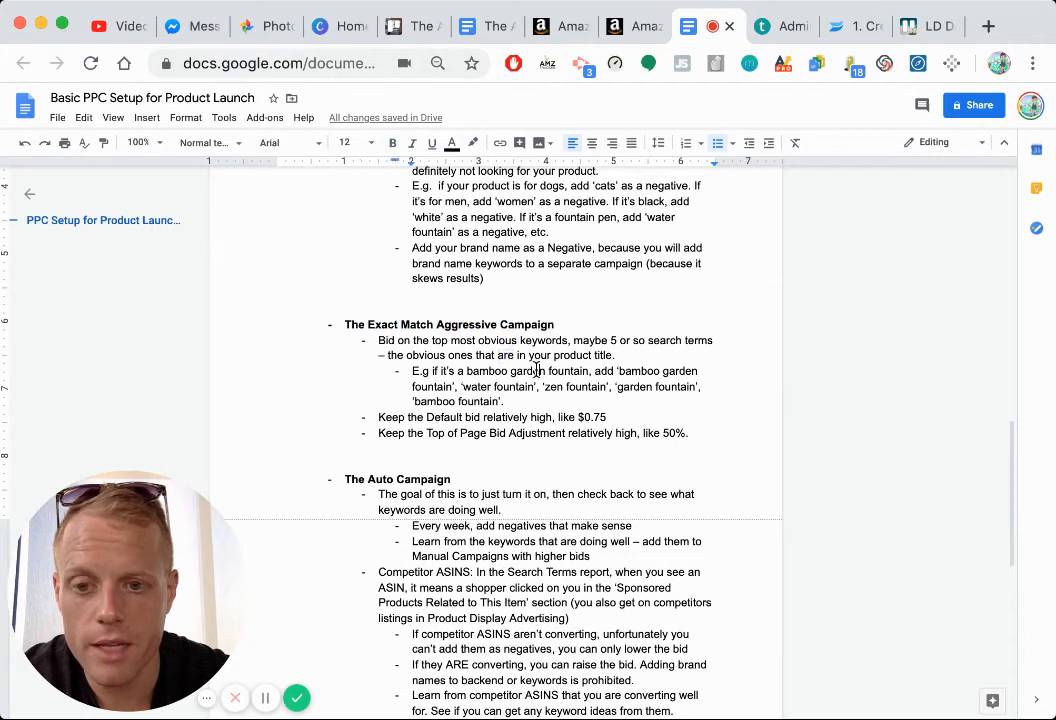
pyautogui.scroll(-3)
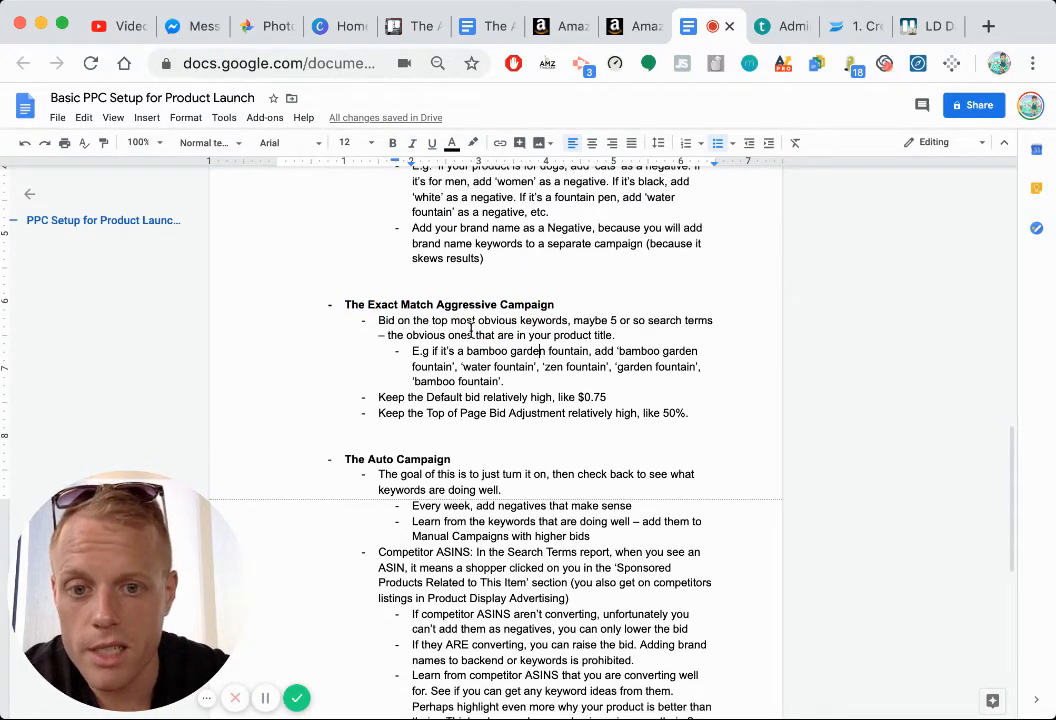
pyautogui.scroll(-3)
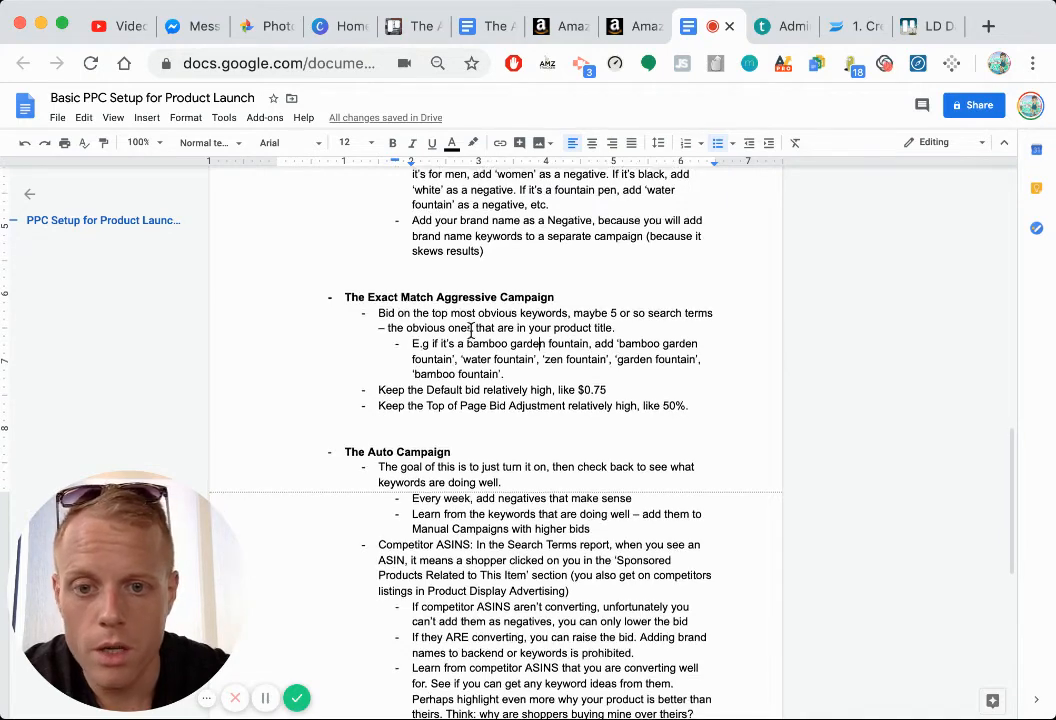
pyautogui.scroll(-3)
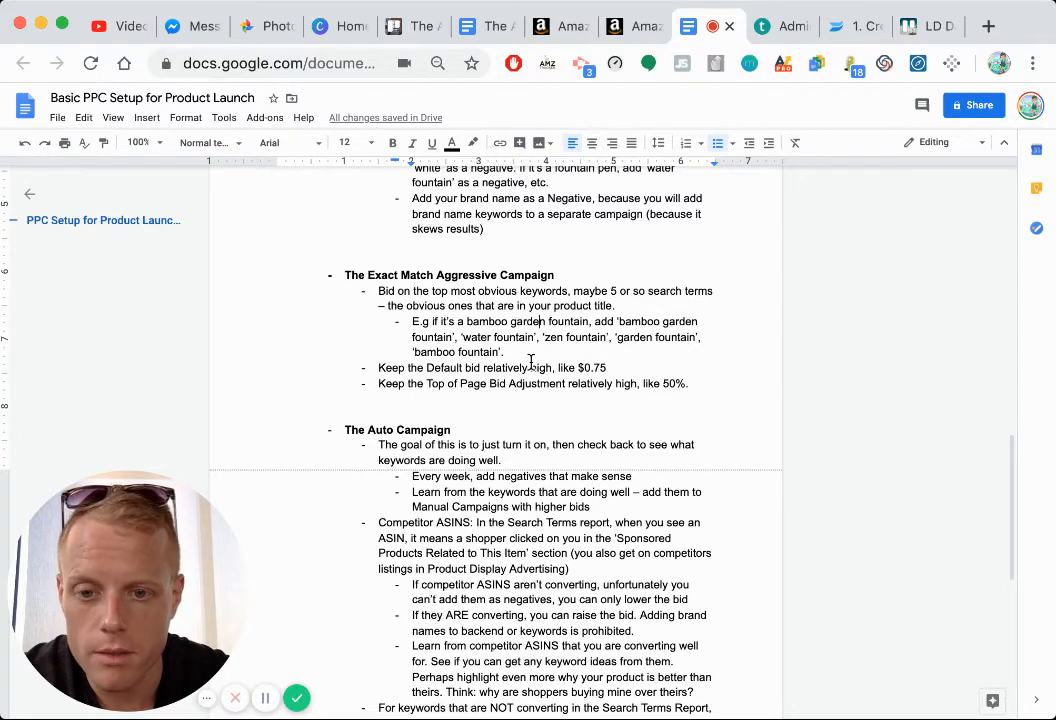
pyautogui.scroll(-3)
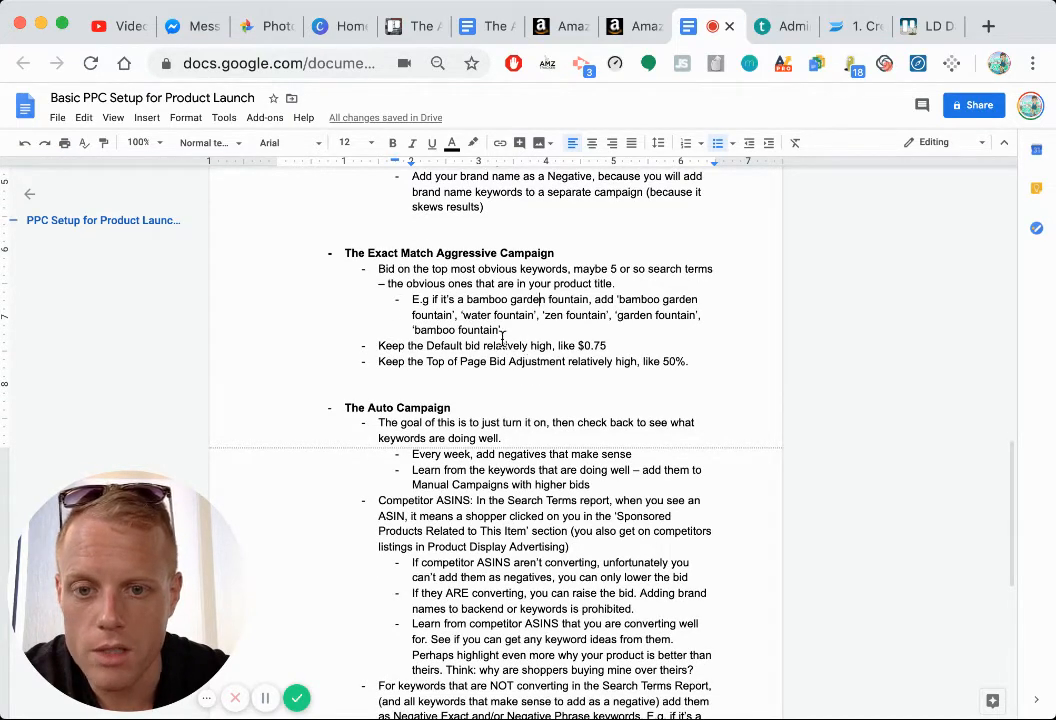
pyautogui.doubleClick(504, 345)
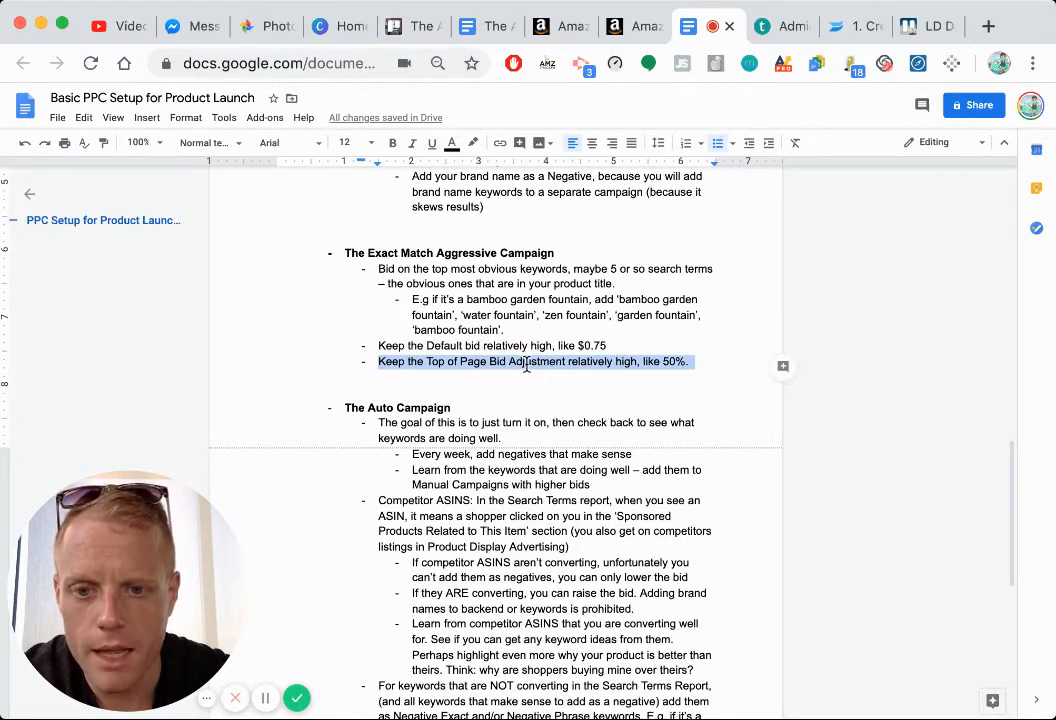
pyautogui.doubleClick(535, 361)
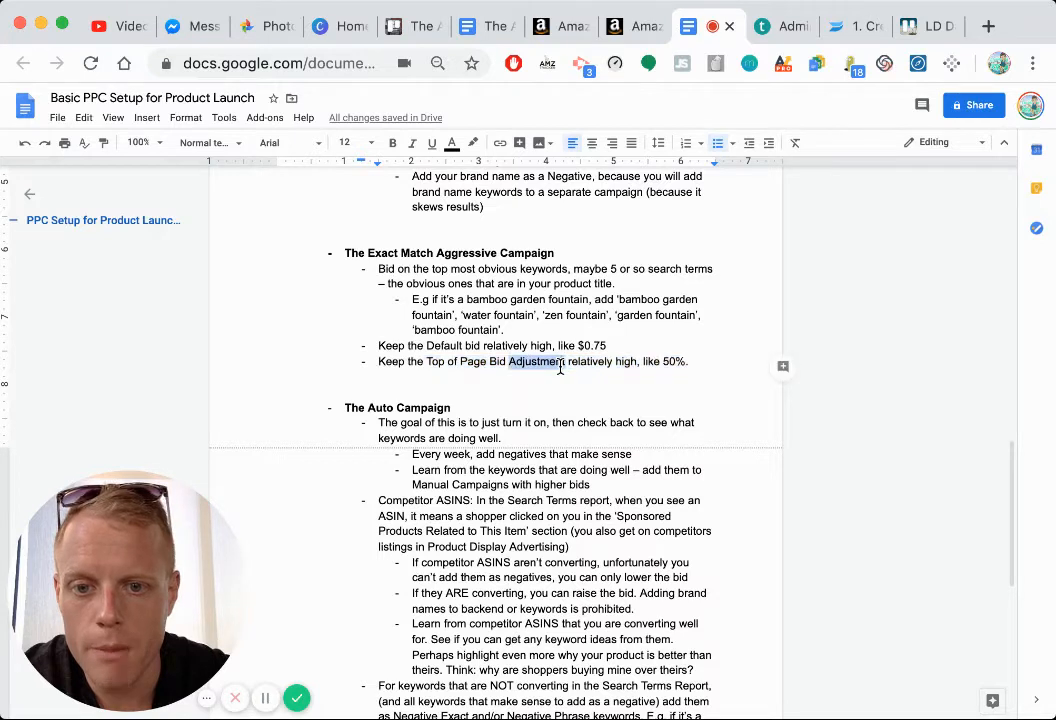
pyautogui.click(565, 361)
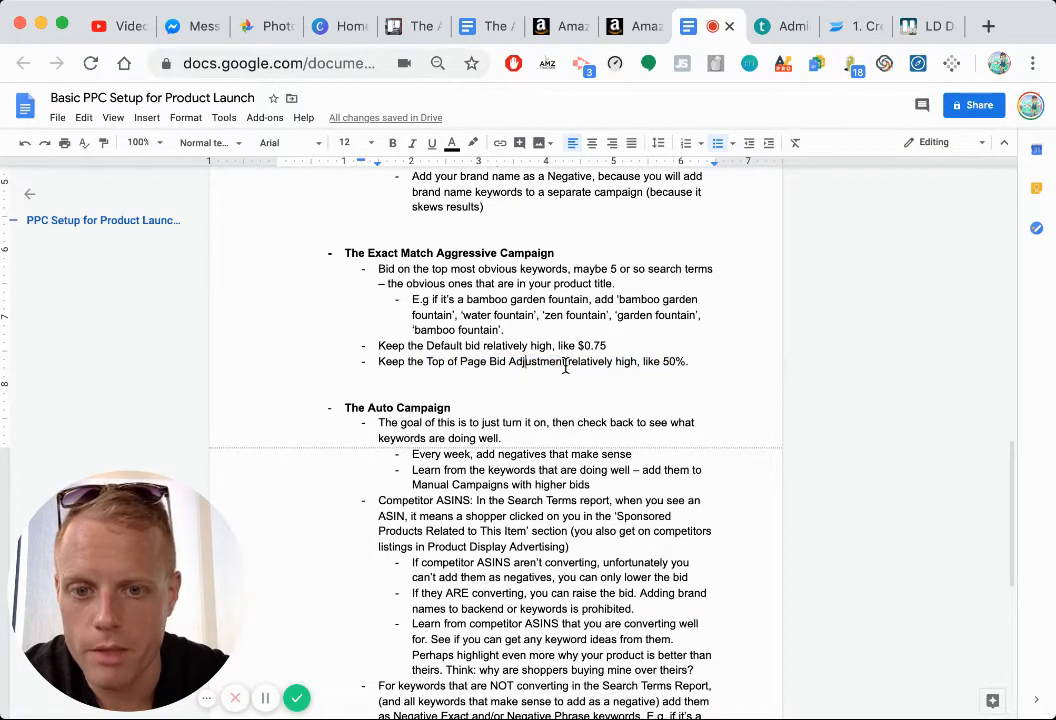
pyautogui.doubleClick(588, 361)
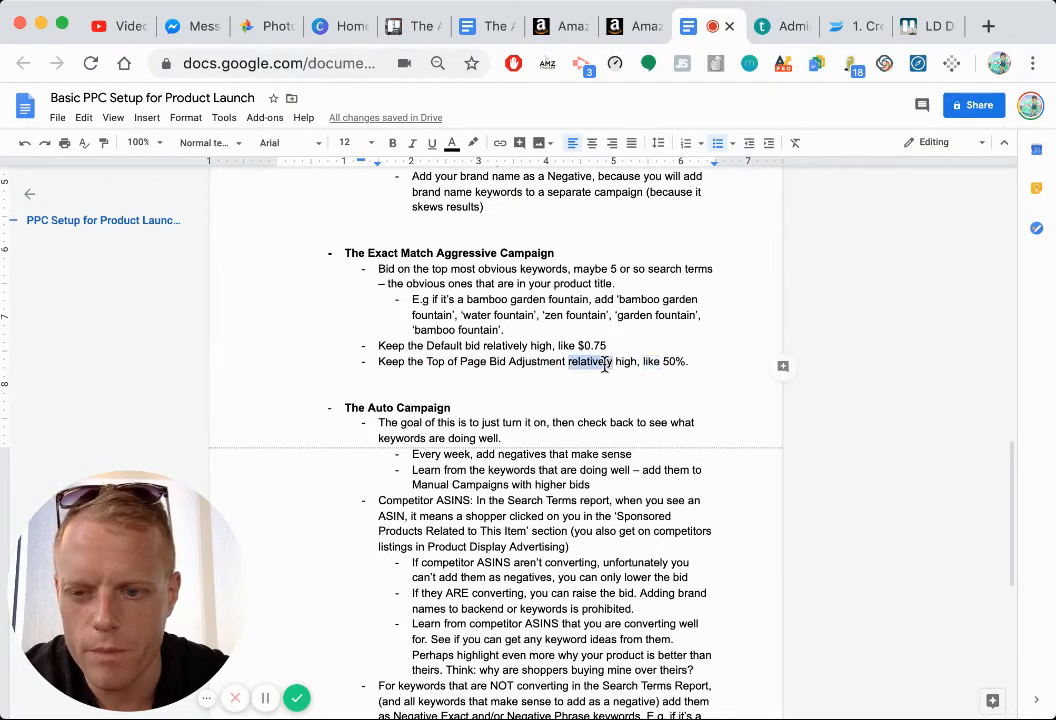
pyautogui.scroll(-3)
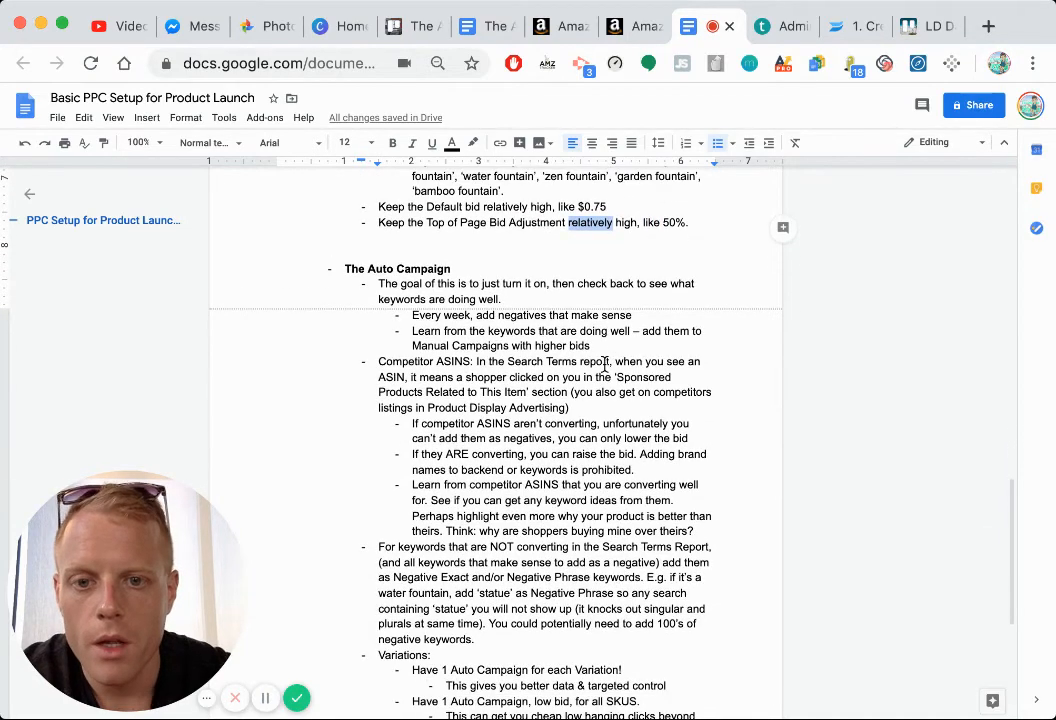
pyautogui.scroll(-3)
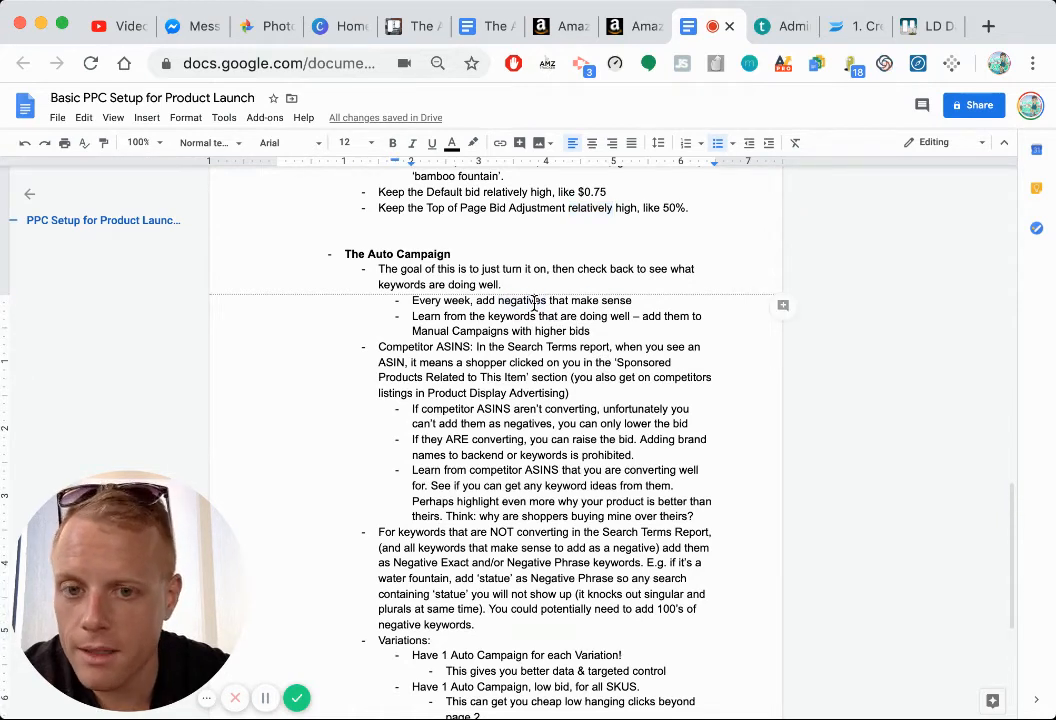
pyautogui.doubleClick(520, 300)
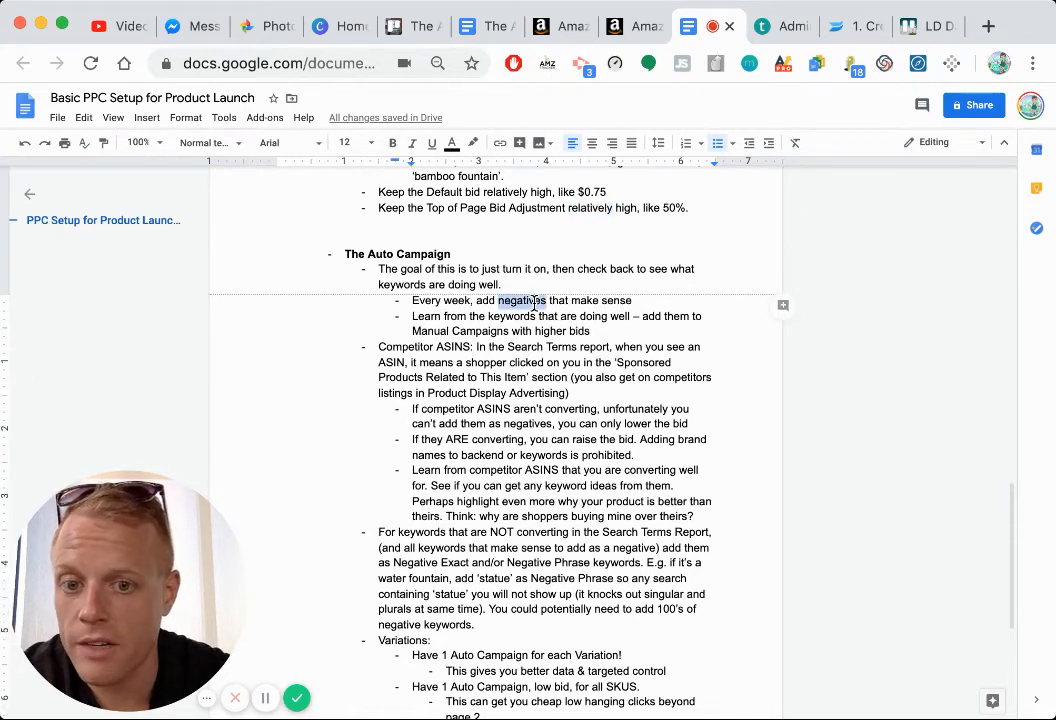
pyautogui.tripleClick(522, 300)
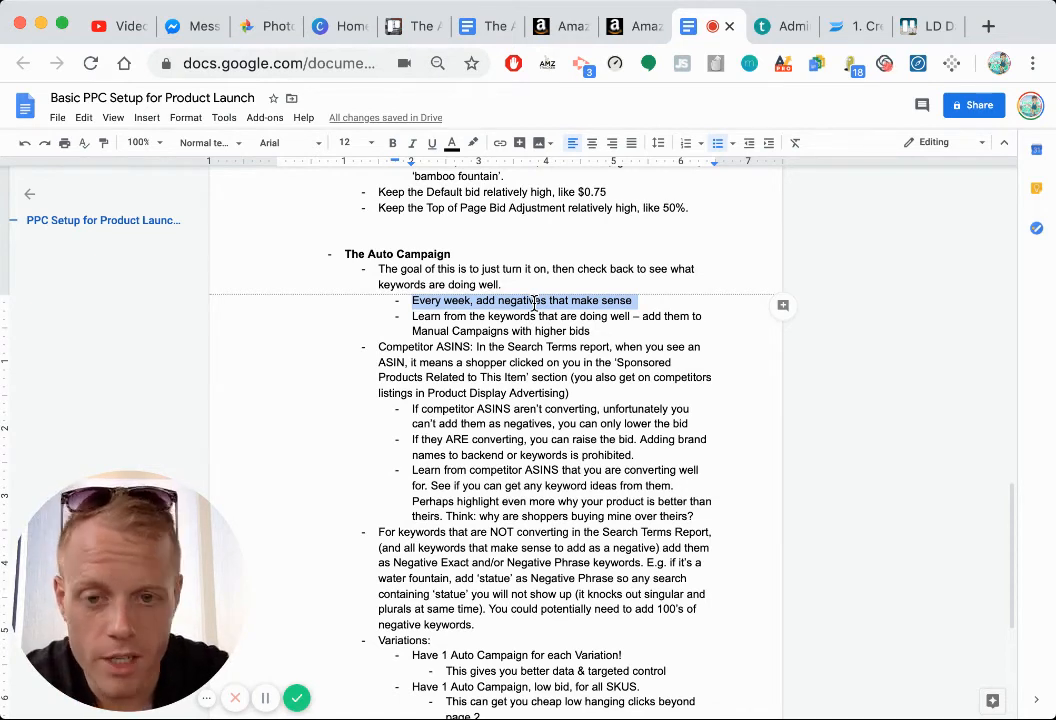
pyautogui.doubleClick(551, 331)
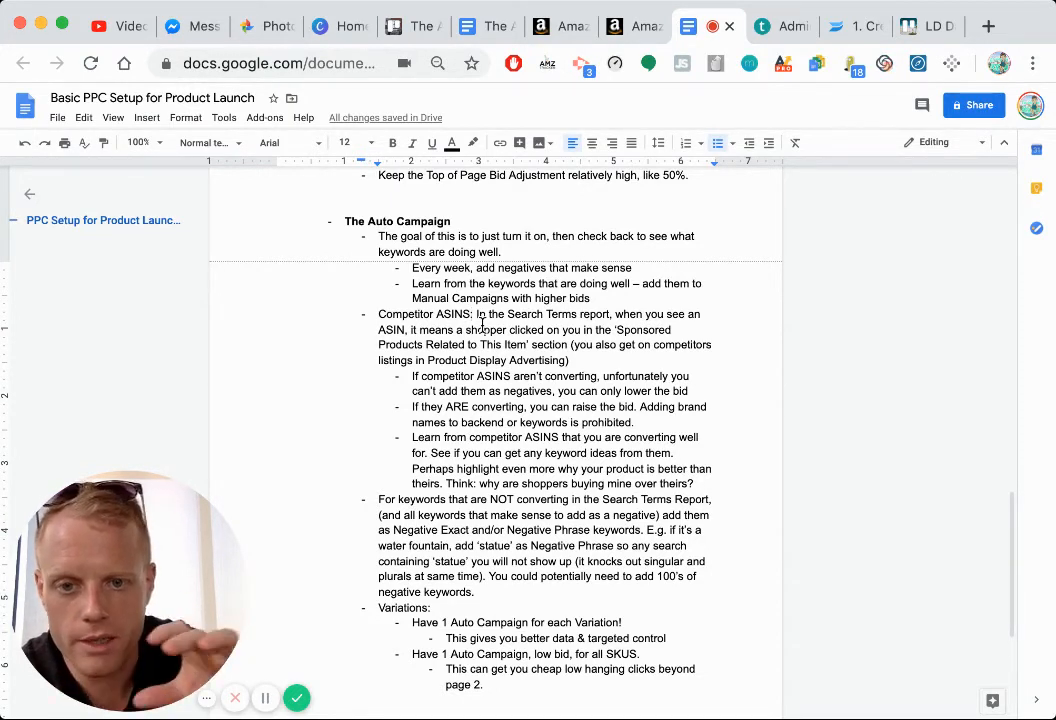
pyautogui.scroll(-3)
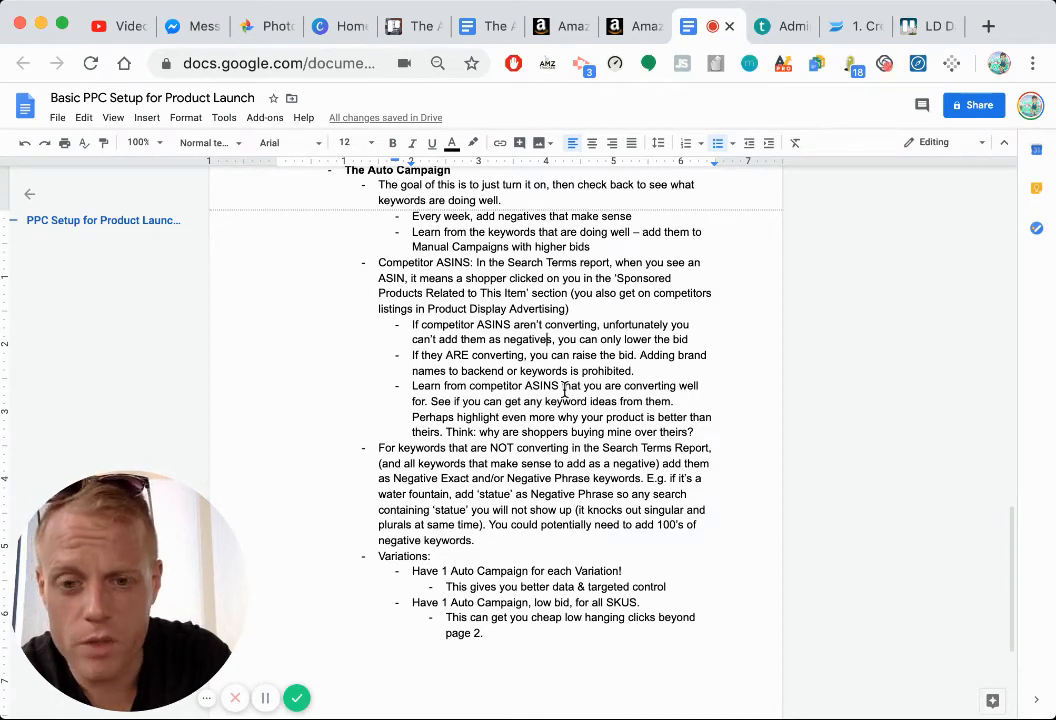
pyautogui.scroll(-3)
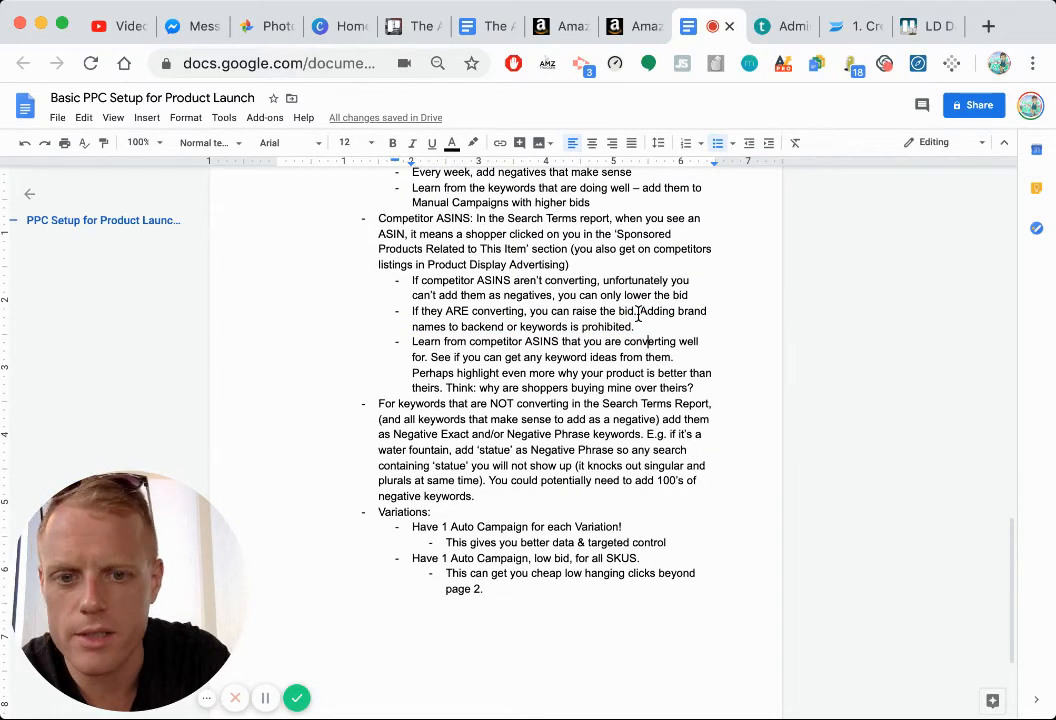
pyautogui.moveTo(648, 311); pyautogui.dragTo(636, 327)
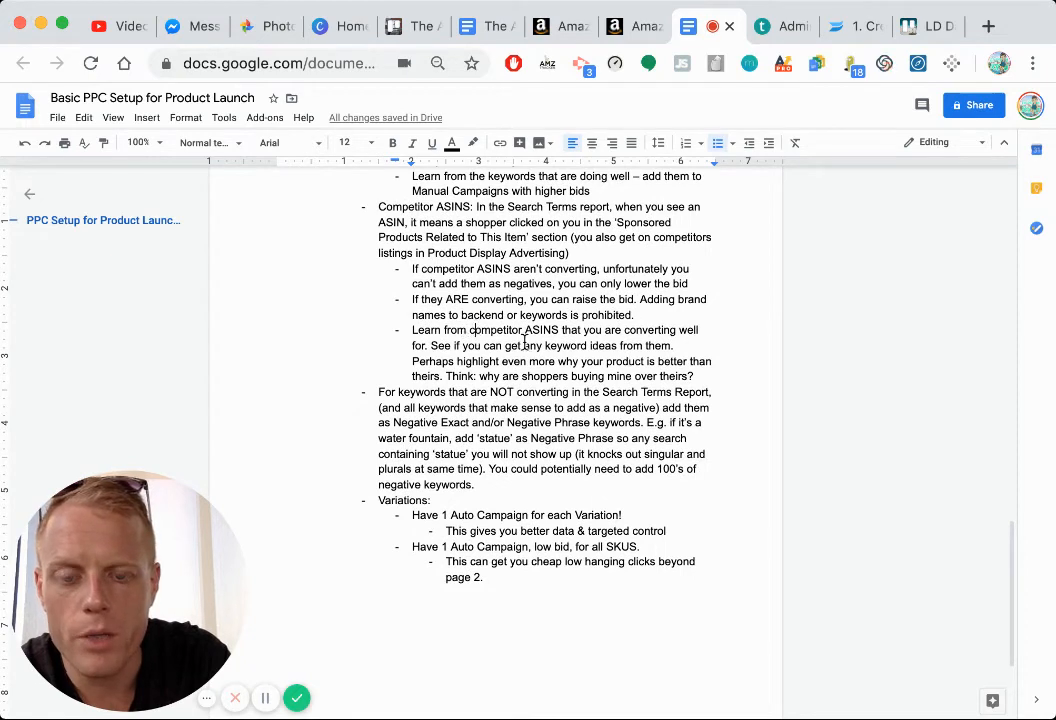
pyautogui.moveTo(473, 330); pyautogui.dragTo(603, 361)
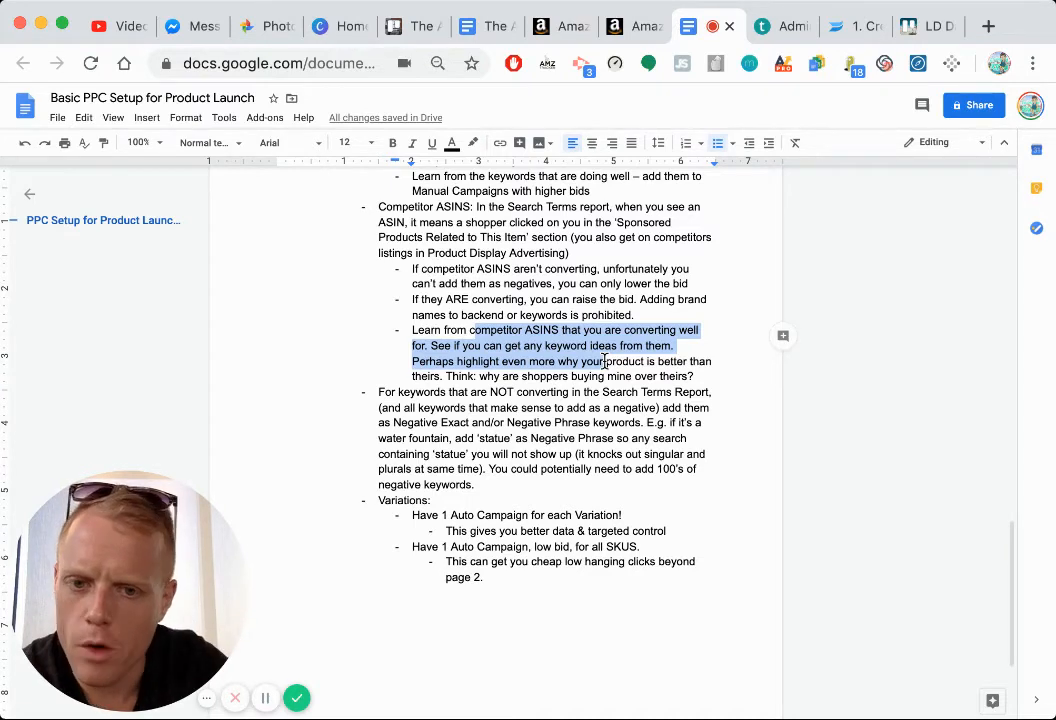
pyautogui.click(447, 377)
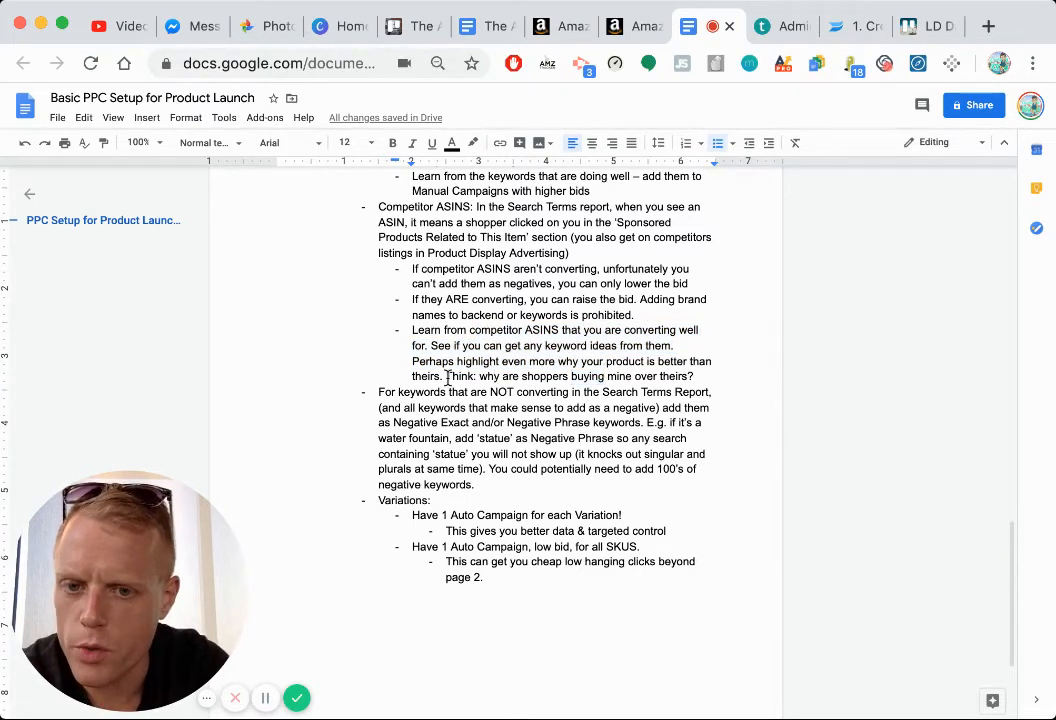
pyautogui.moveTo(447, 376); pyautogui.dragTo(693, 376)
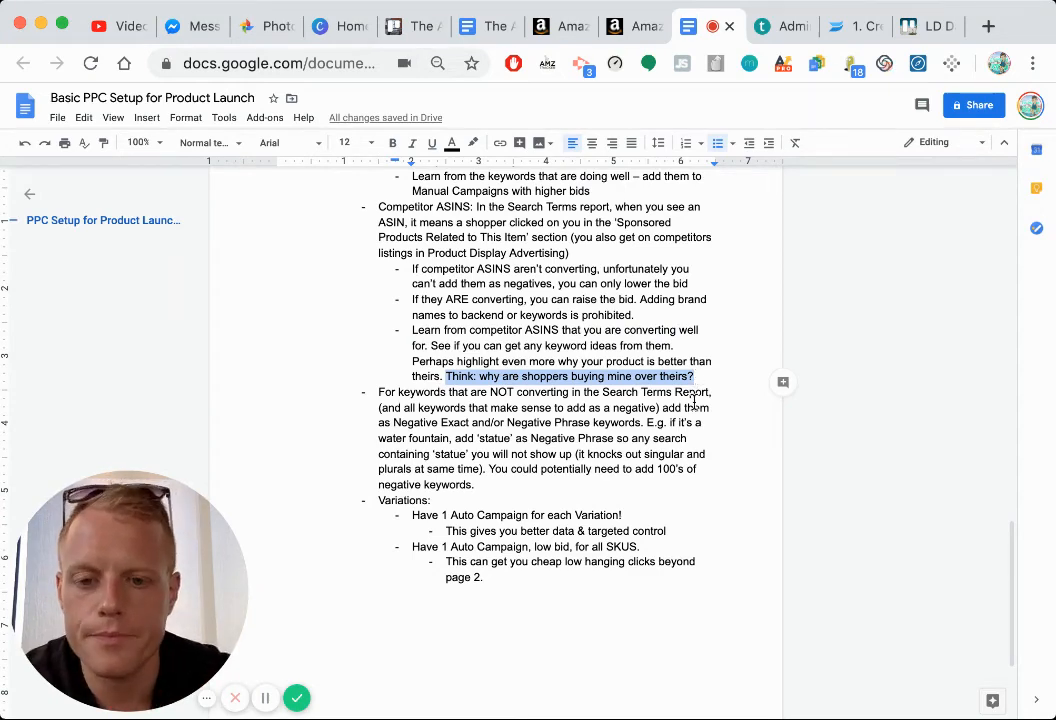
pyautogui.scroll(-3)
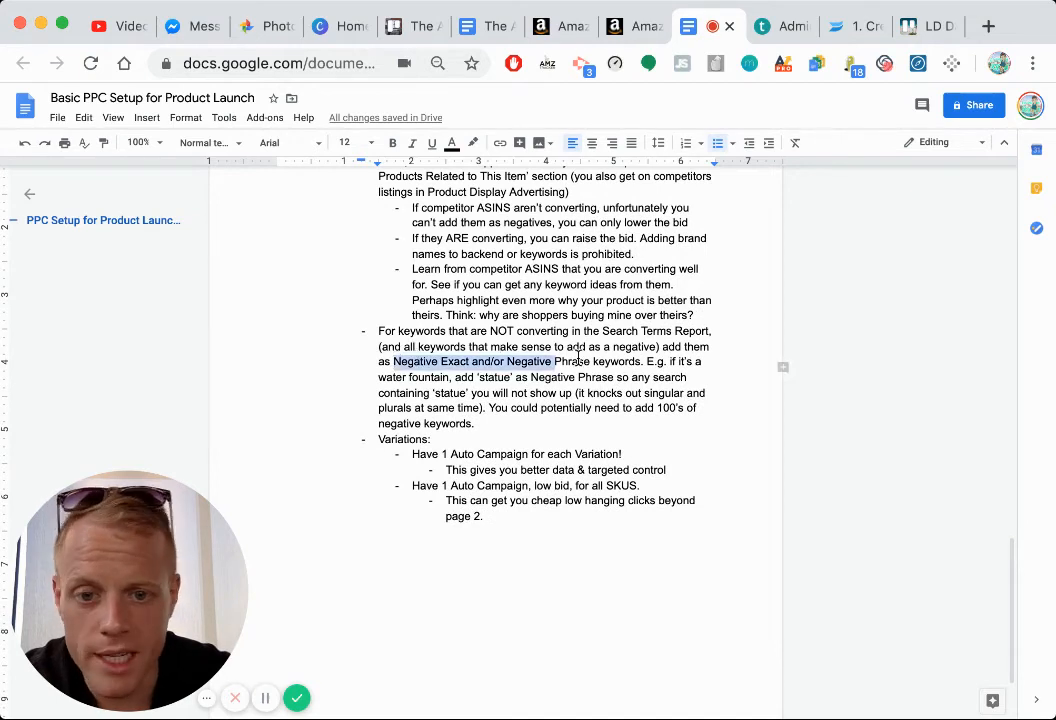
pyautogui.click(608, 377)
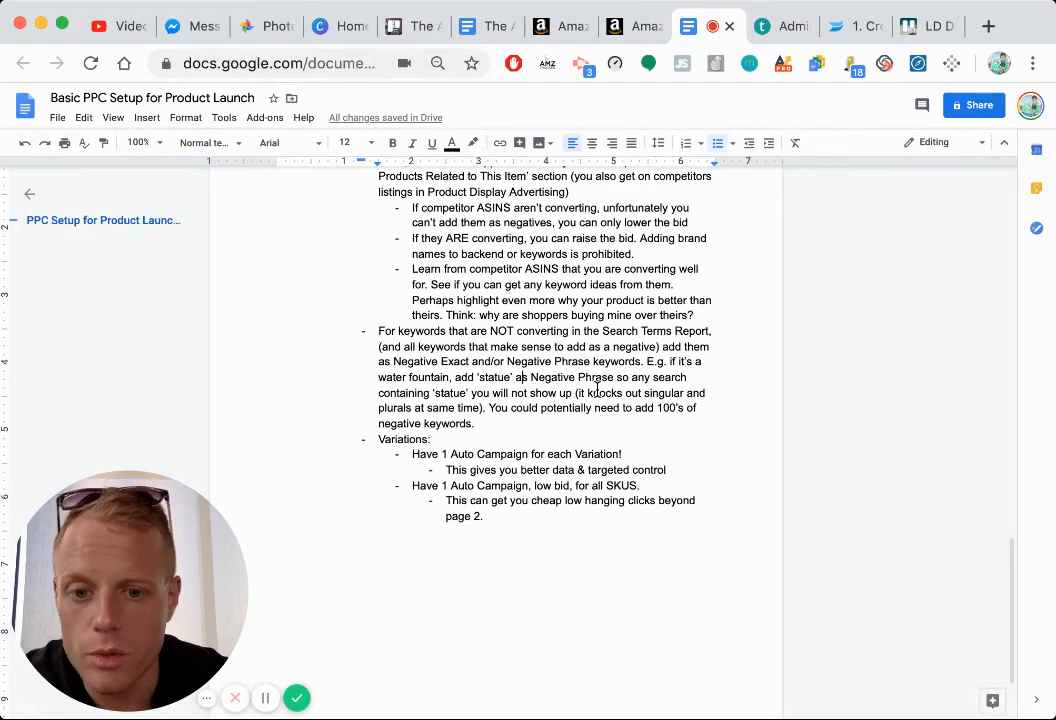
pyautogui.scroll(-3)
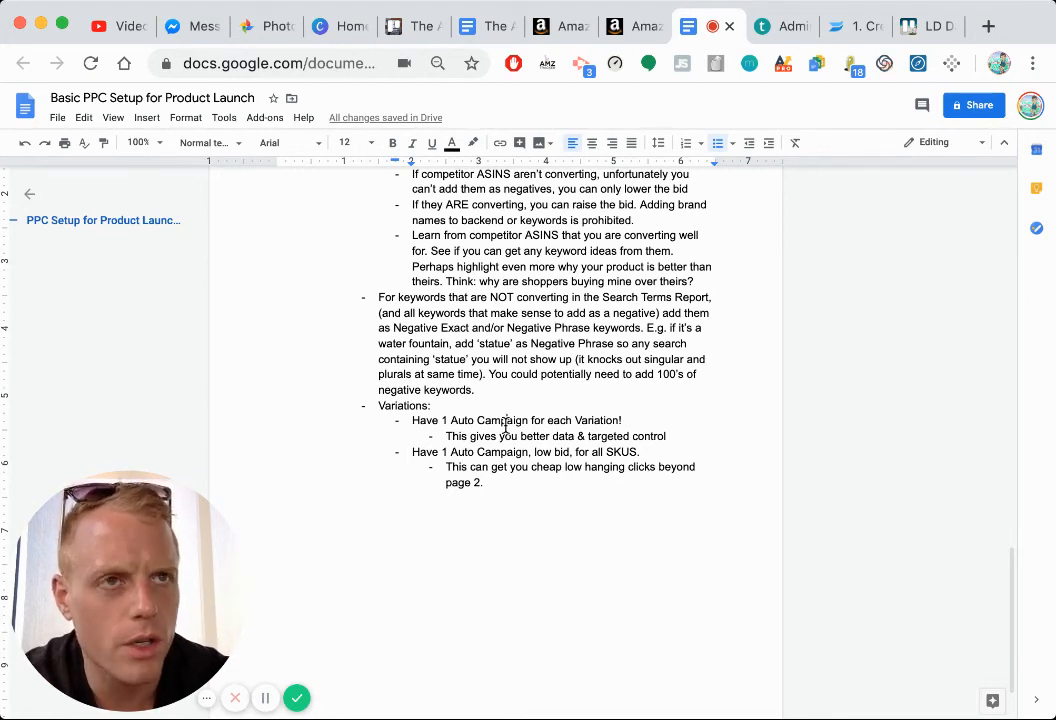
pyautogui.tripleClick(556, 436)
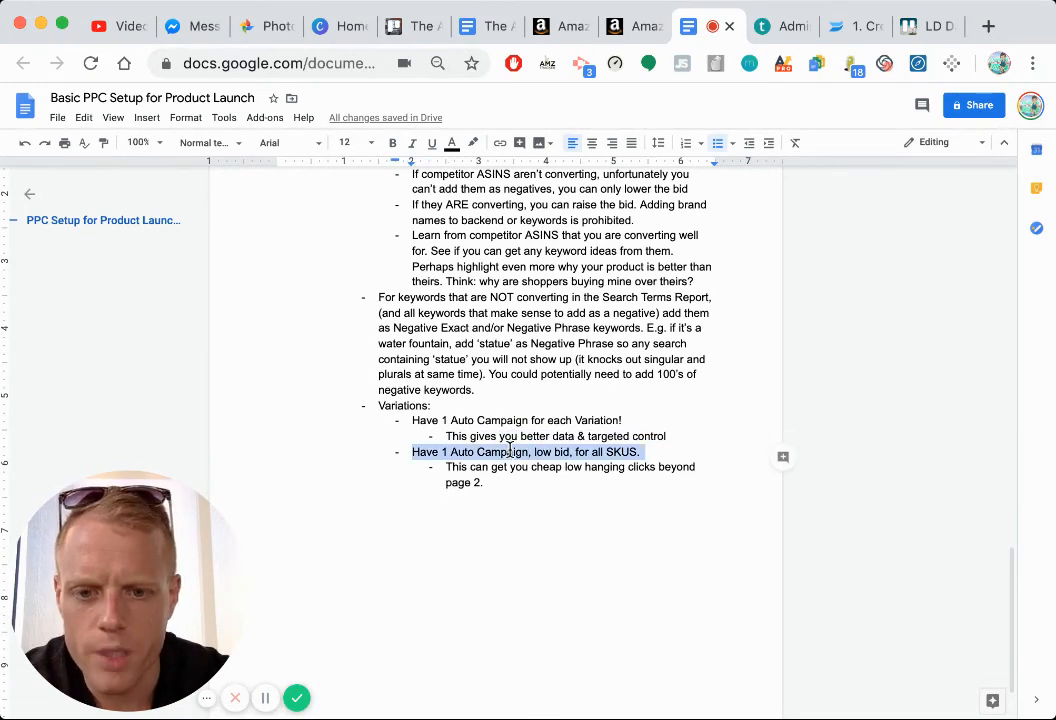
pyautogui.click(483, 483)
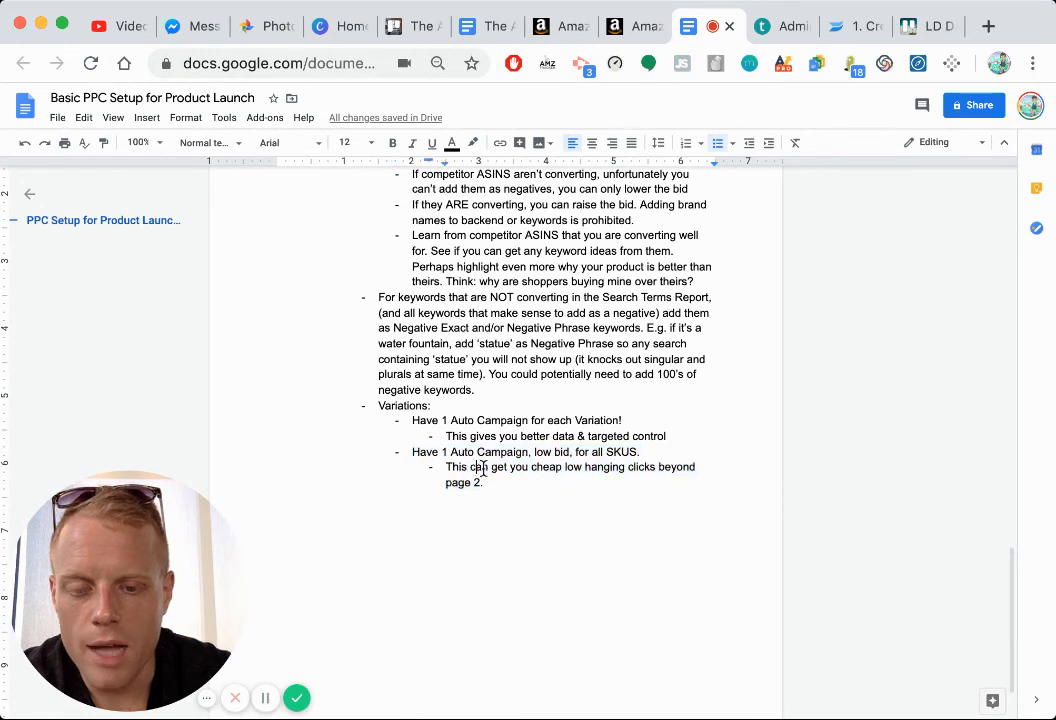
pyautogui.doubleClick(503, 420)
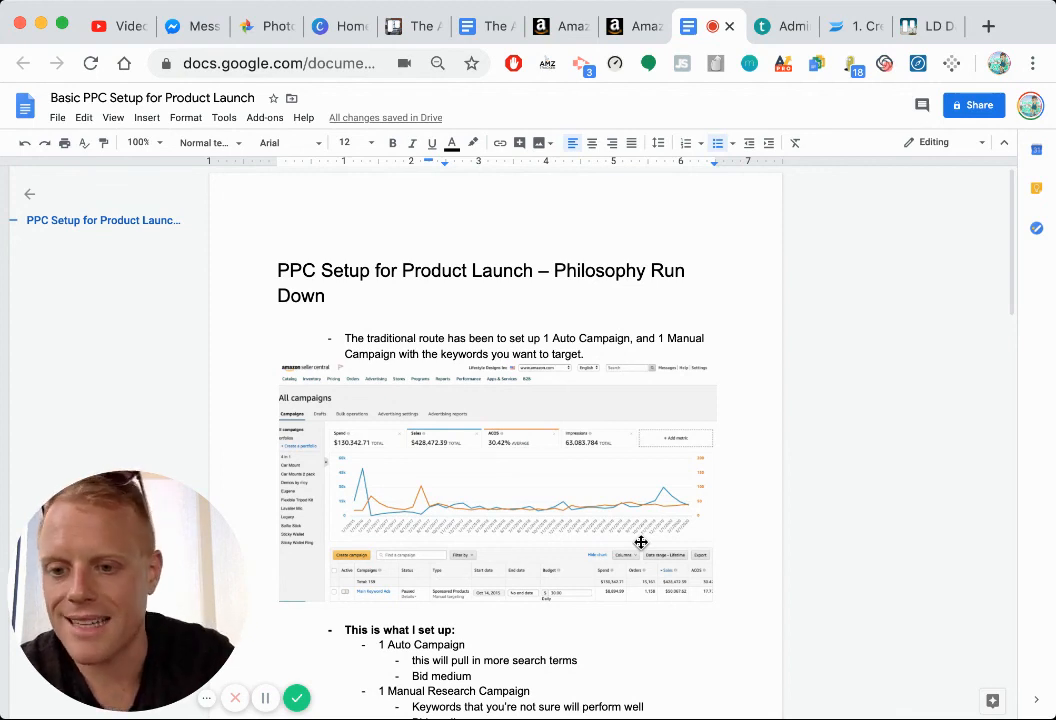
pyautogui.moveTo(685, 288)
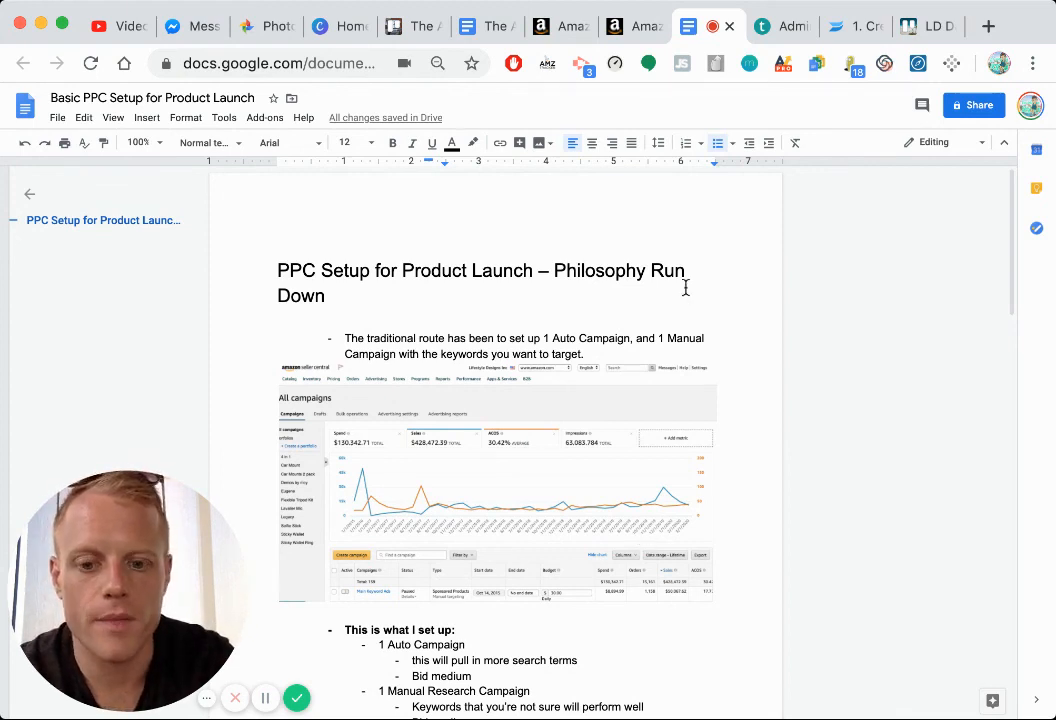